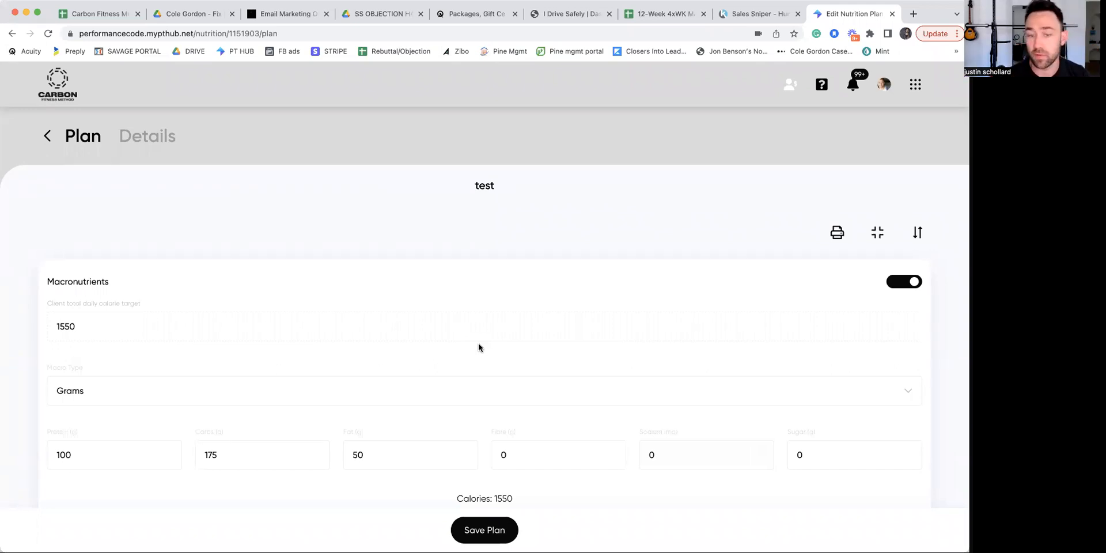
Add 6 oz of cooked Filet Mignon to Dinner (288 kcal, 37.4 g protein).
scroll(down, 3)
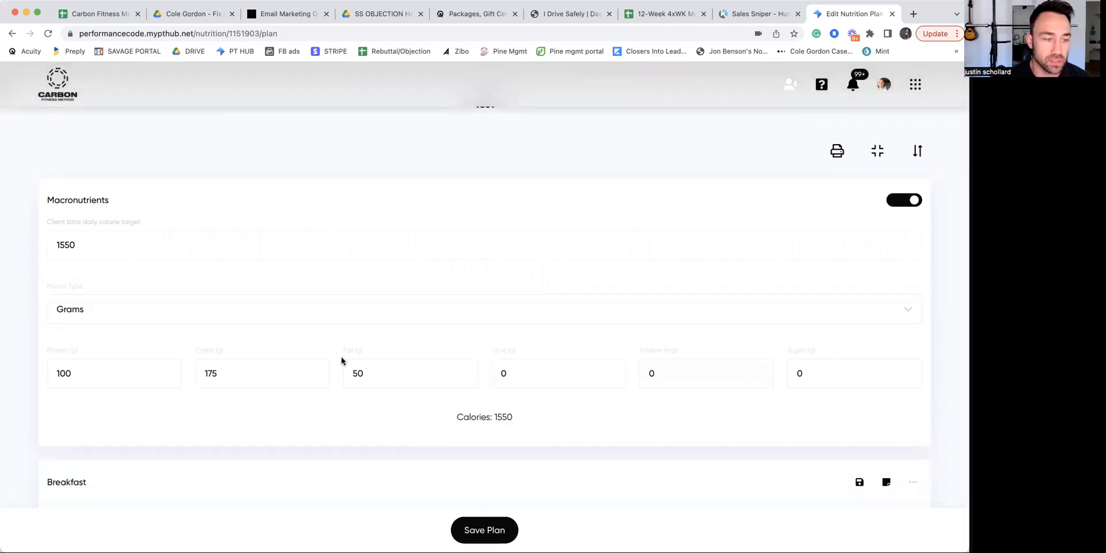
scroll(down, 3)
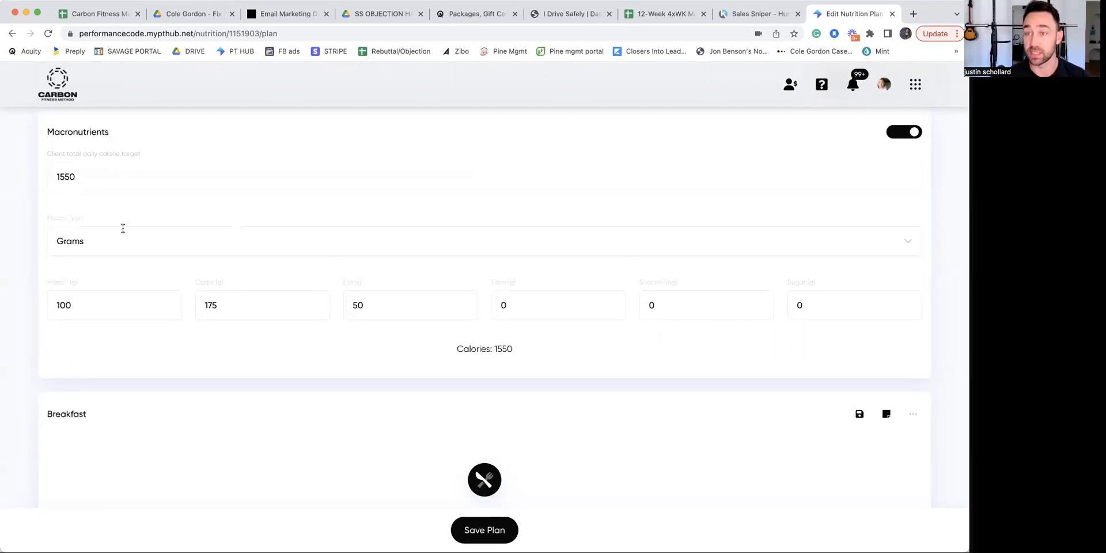
scroll(down, 3)
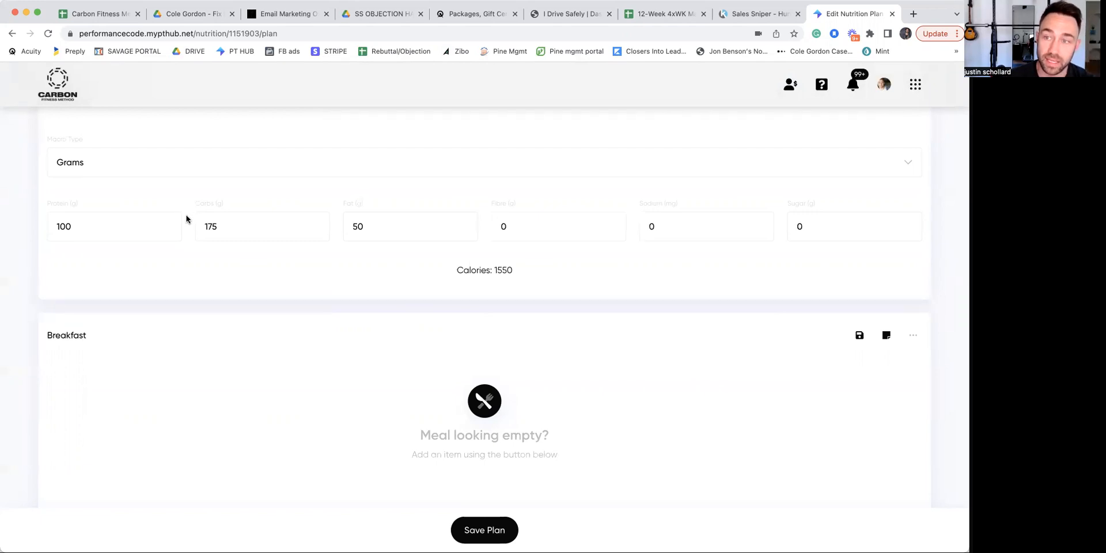
scroll(down, 3)
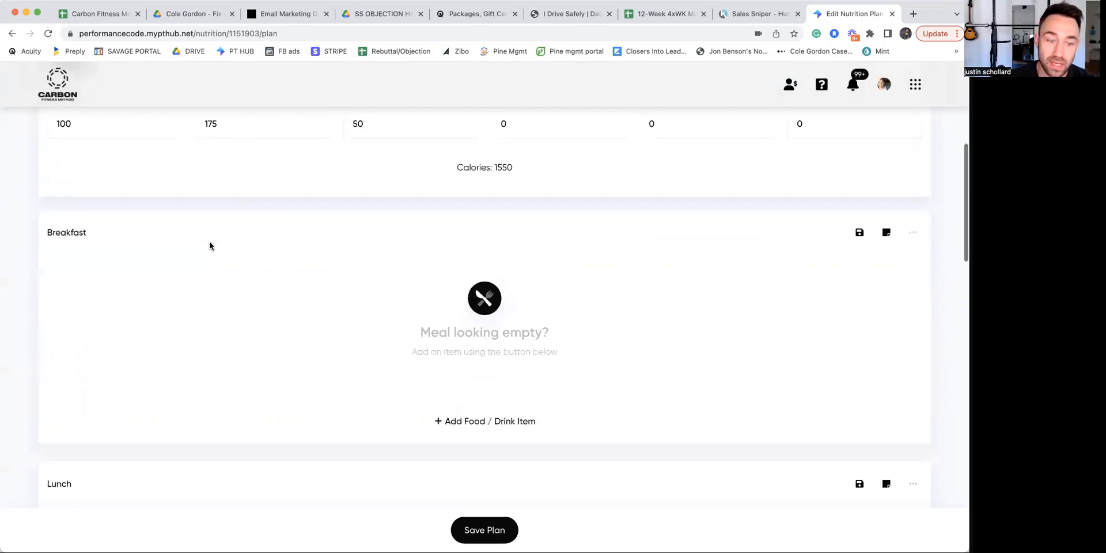
scroll(down, 3)
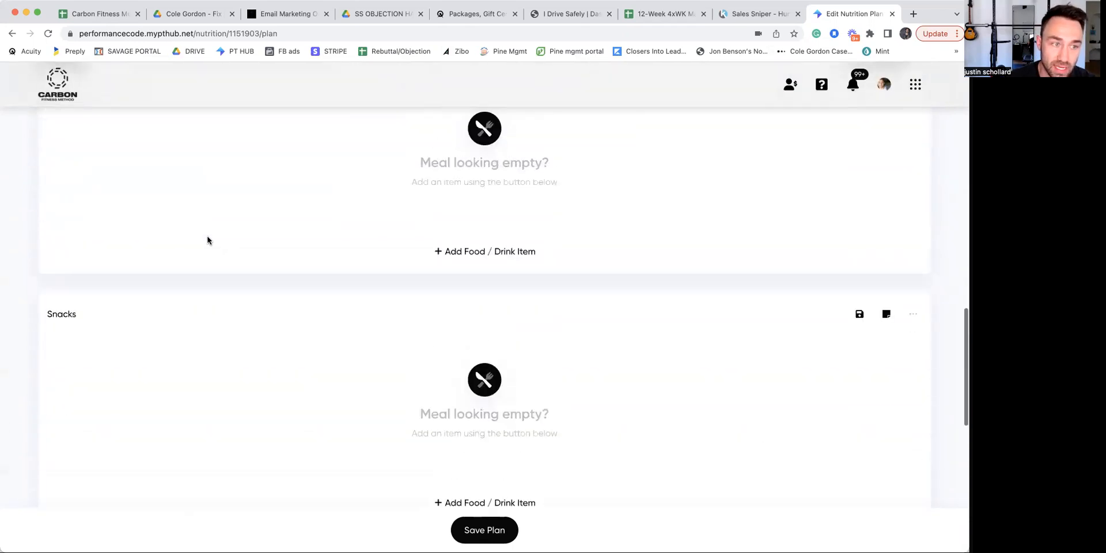
scroll(down, 3)
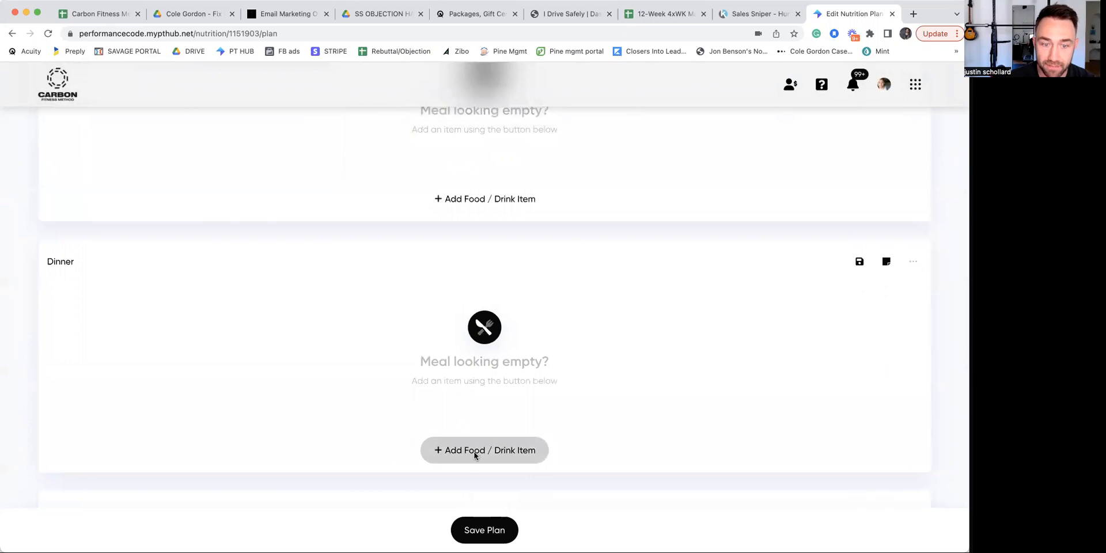
click(484, 450)
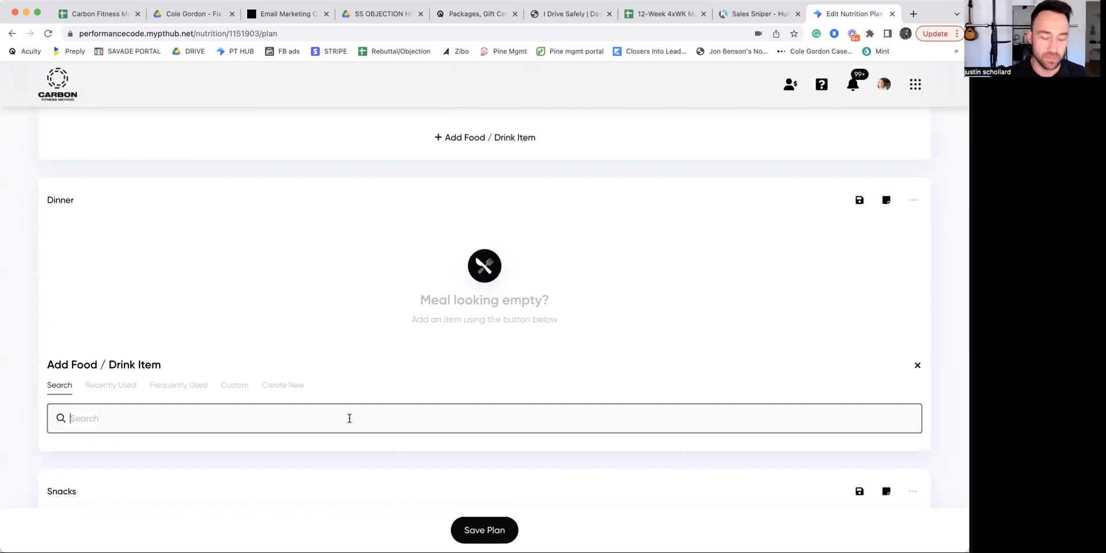
text(filet)
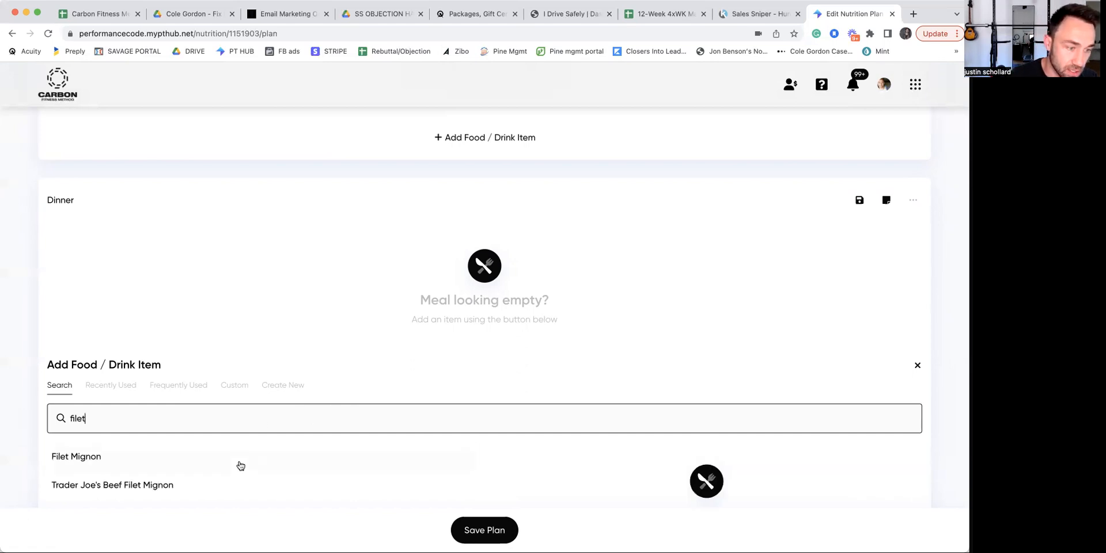
click(77, 456)
text(6)
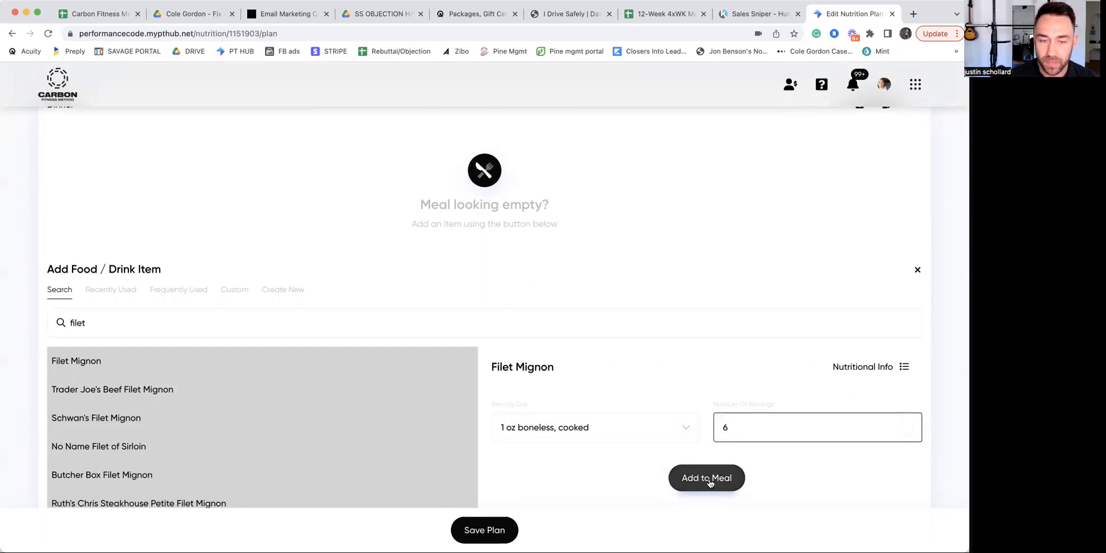
click(707, 478)
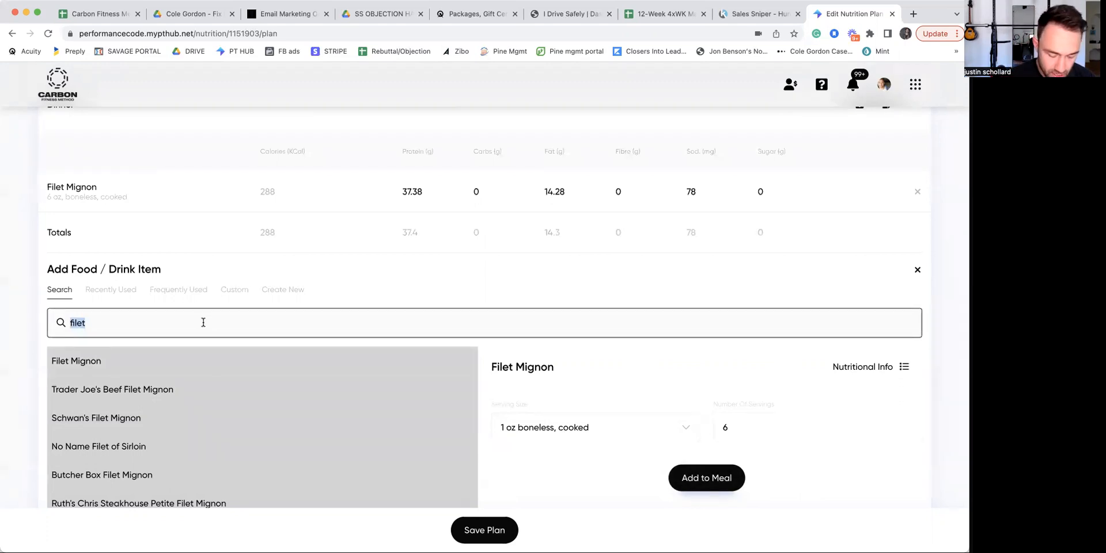
Add 1 cup of Mashed Potato made with Milk to Dinner and raise the filet to 8 oz.
text(mash pot)
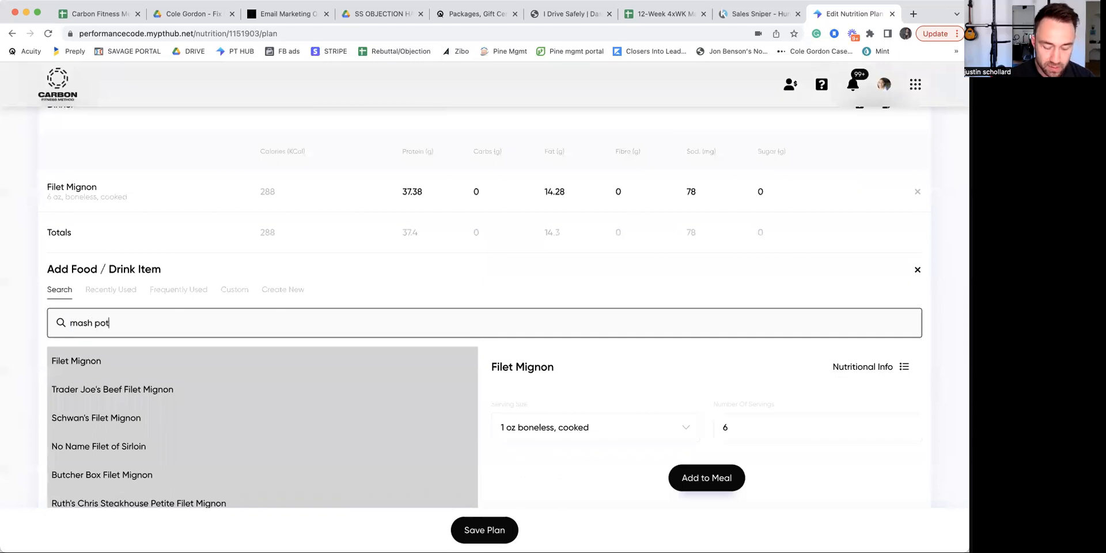
text(mash pot)
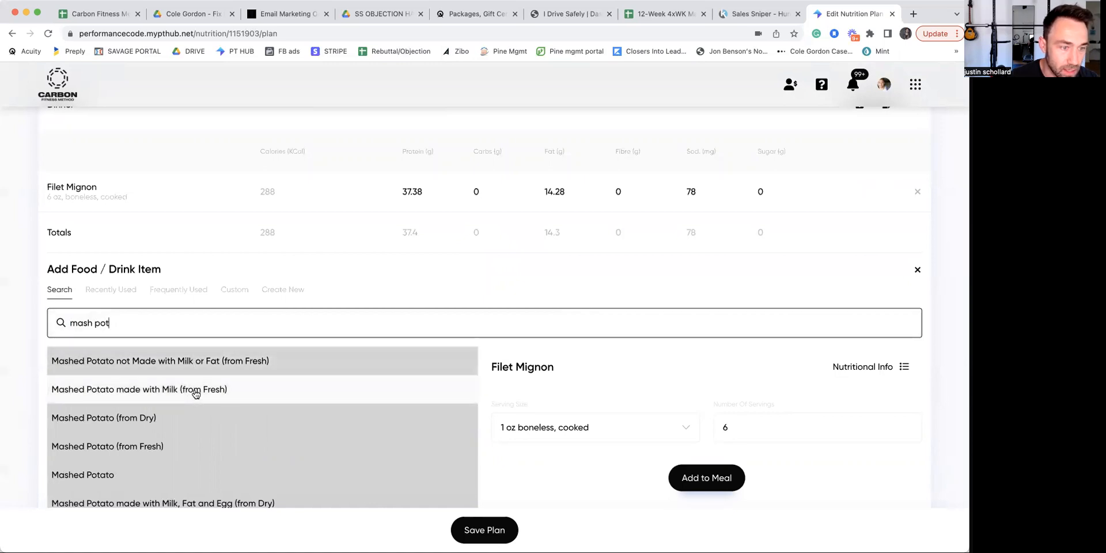
click(139, 389)
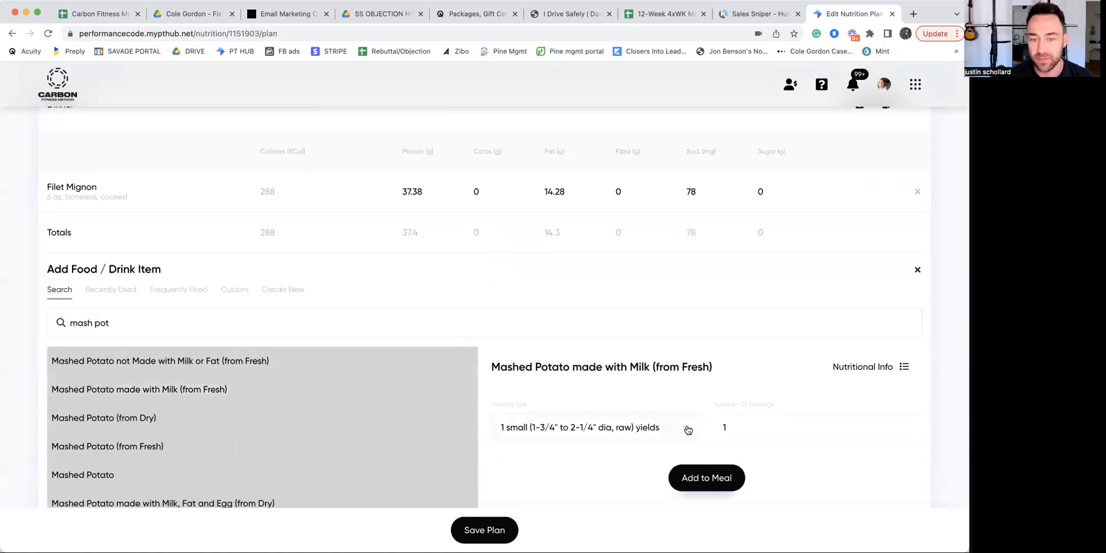
click(595, 427)
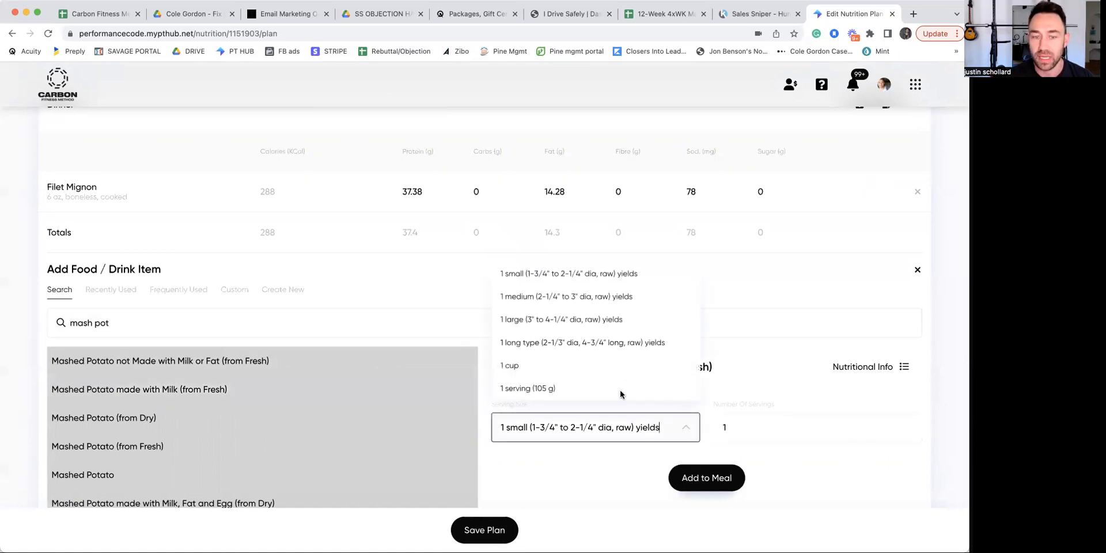
click(509, 365)
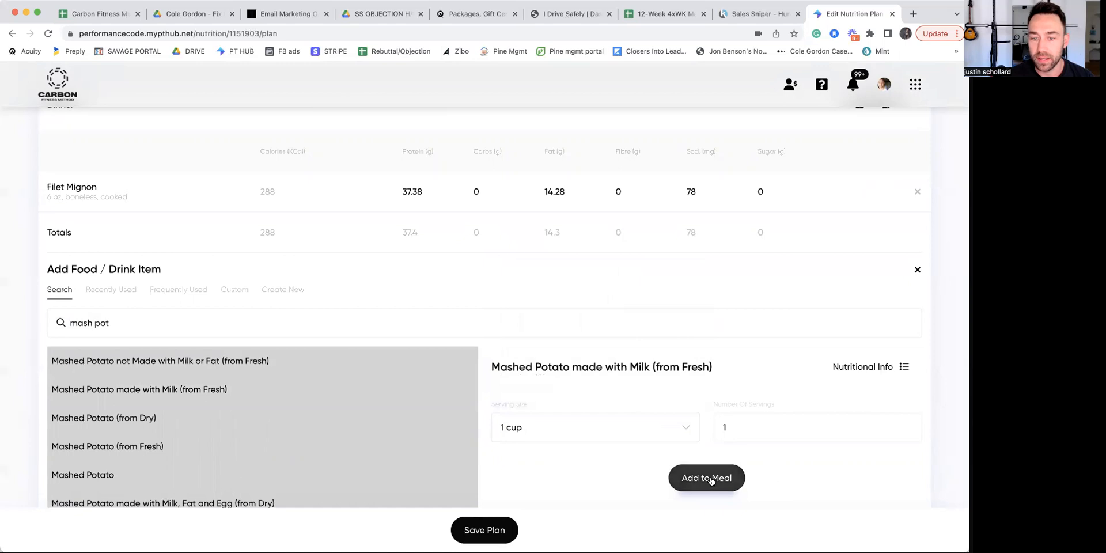
click(705, 477)
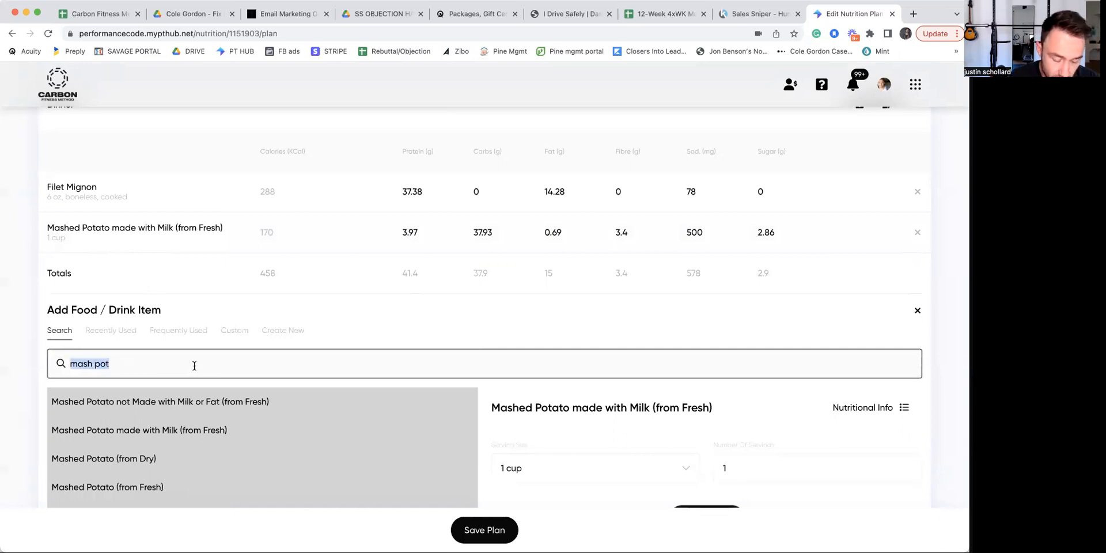
click(71, 192)
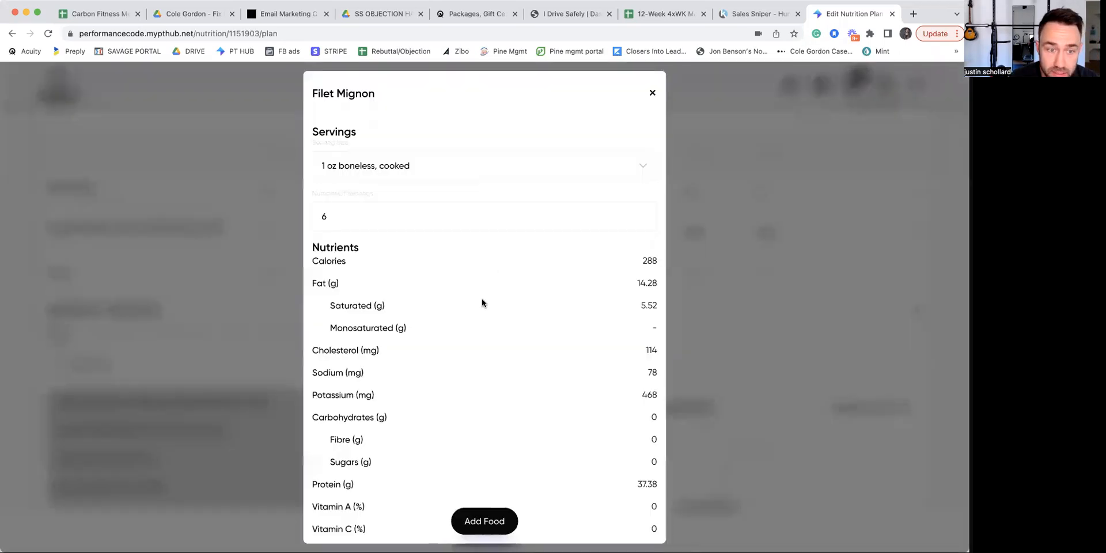
text(8)
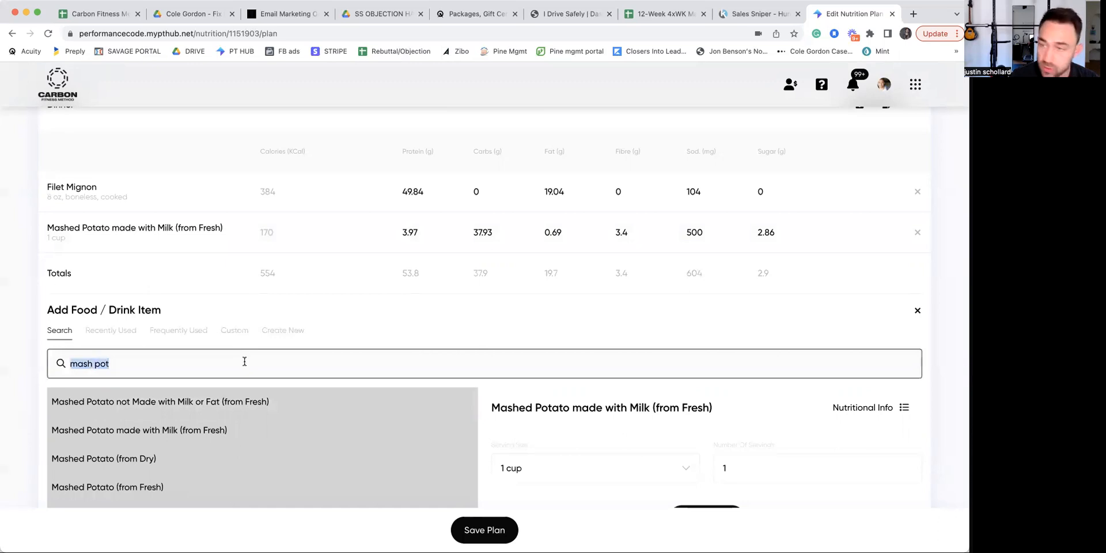
Add 1 cup of Creamed Spinach to Dinner, reaching 702 kcal and 60.5 g protein.
text(c)
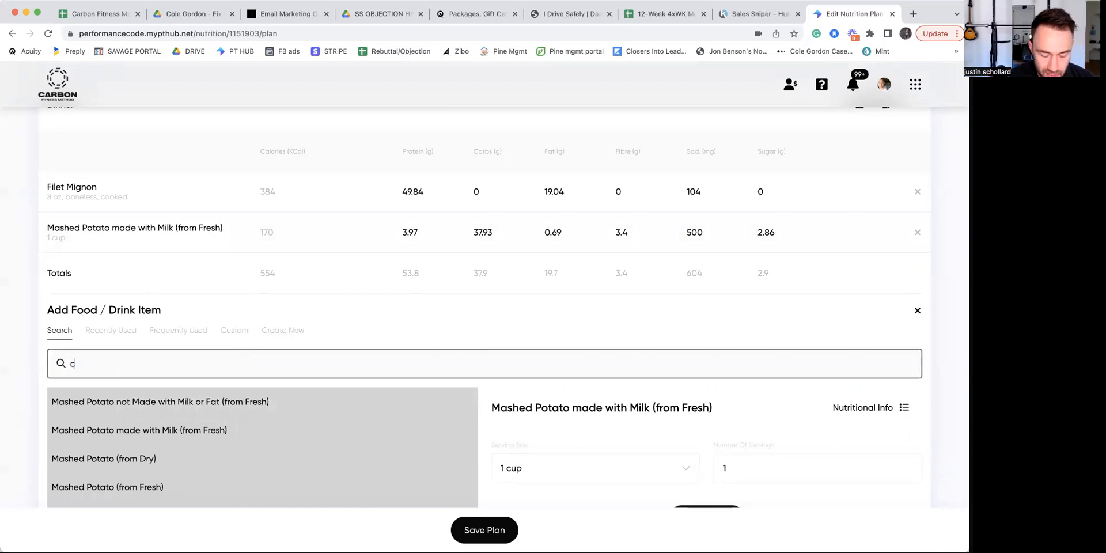
text(ream spinach)
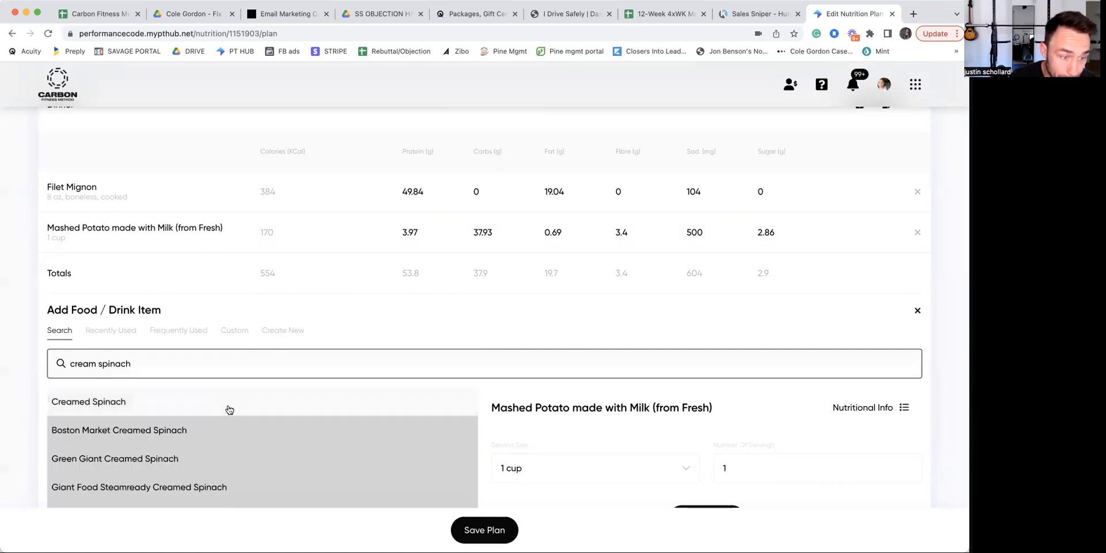
click(88, 401)
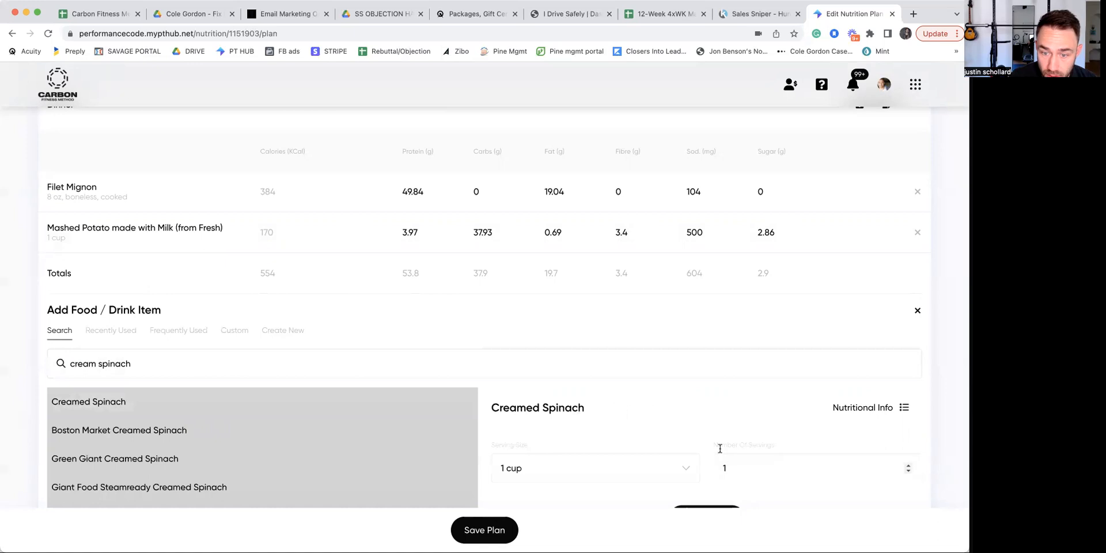
click(706, 503)
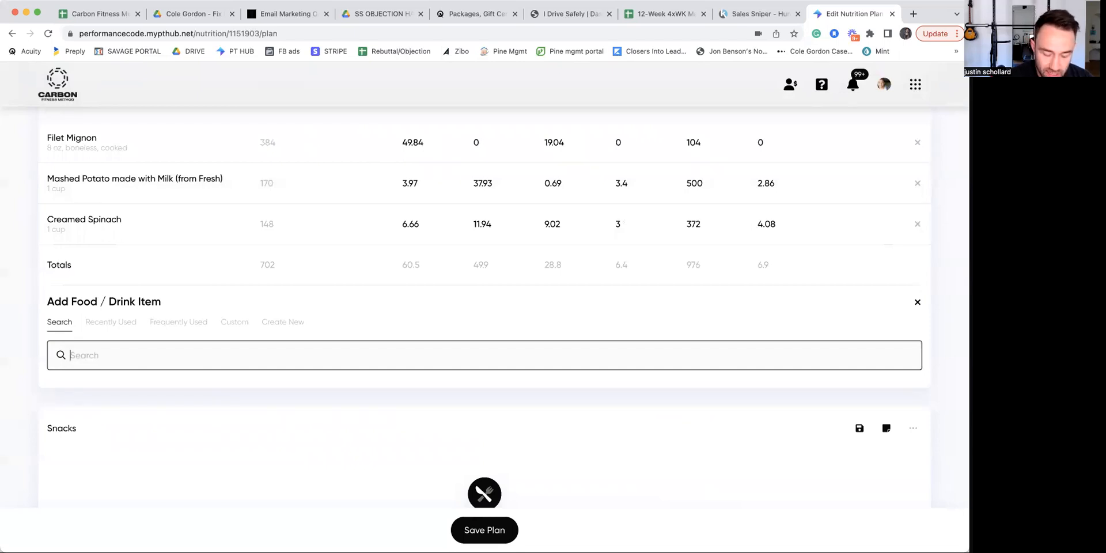
Add 4 cubic inches of Chocolate Devil's Food or Fudge Cake to Dinner.
text(chocolate cake)
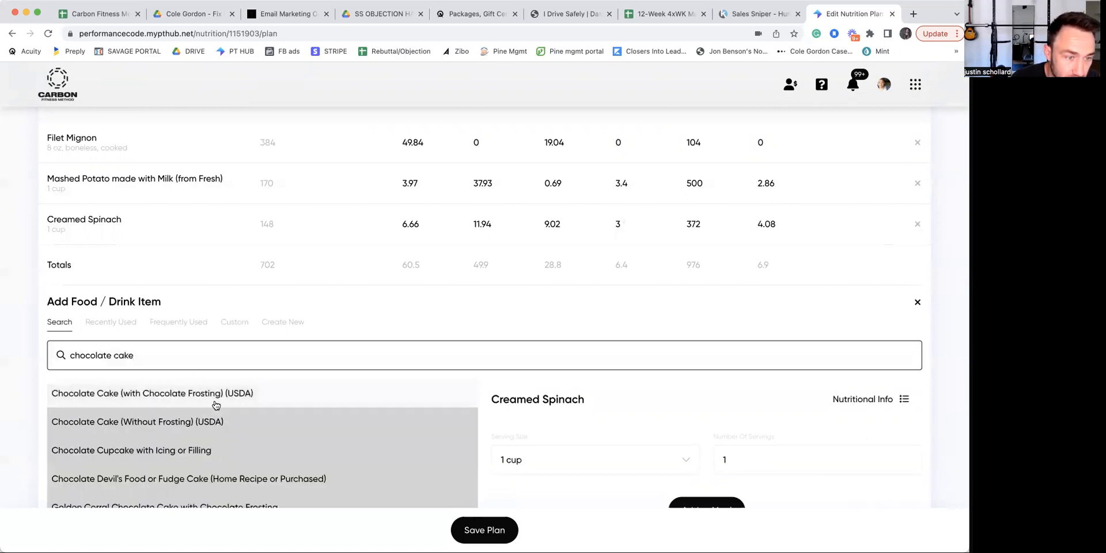
scroll(down, 3)
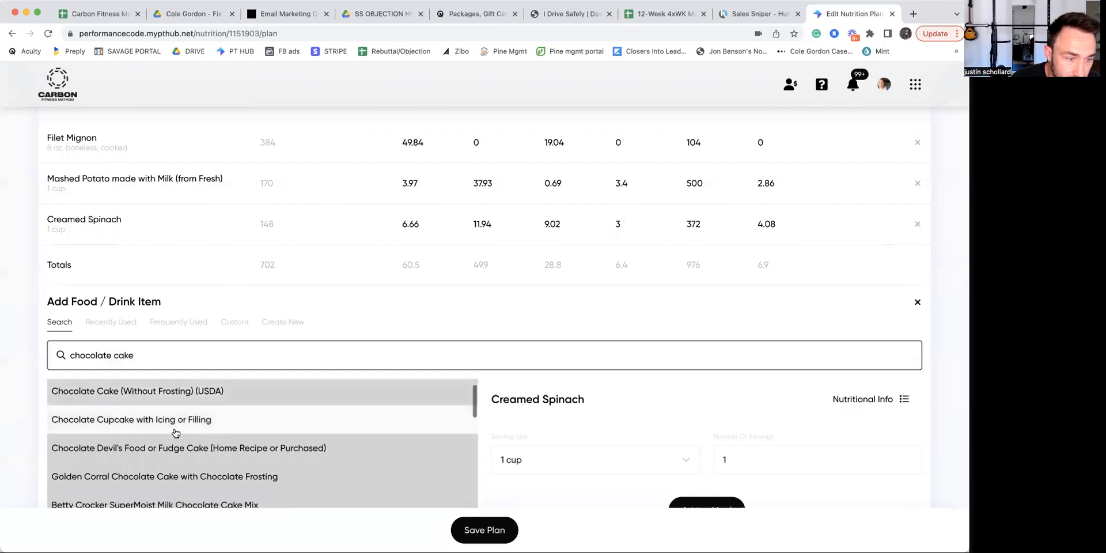
scroll(down, 3)
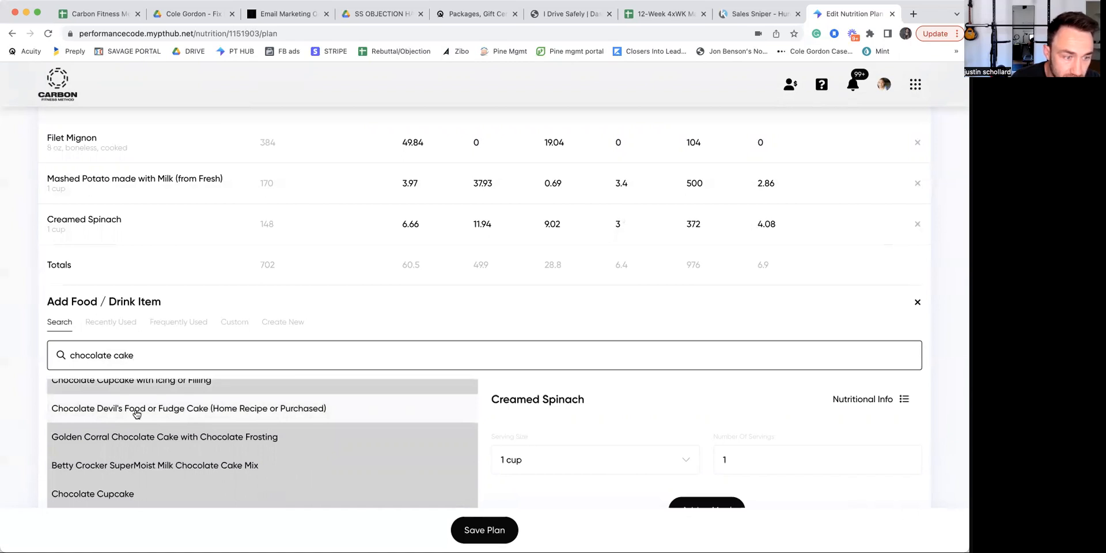
click(188, 408)
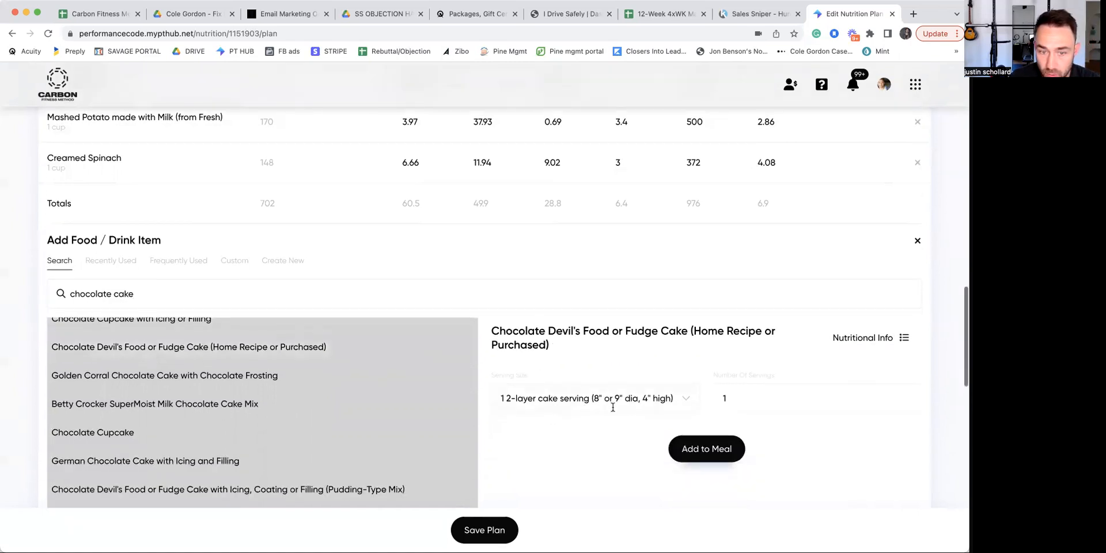
click(593, 398)
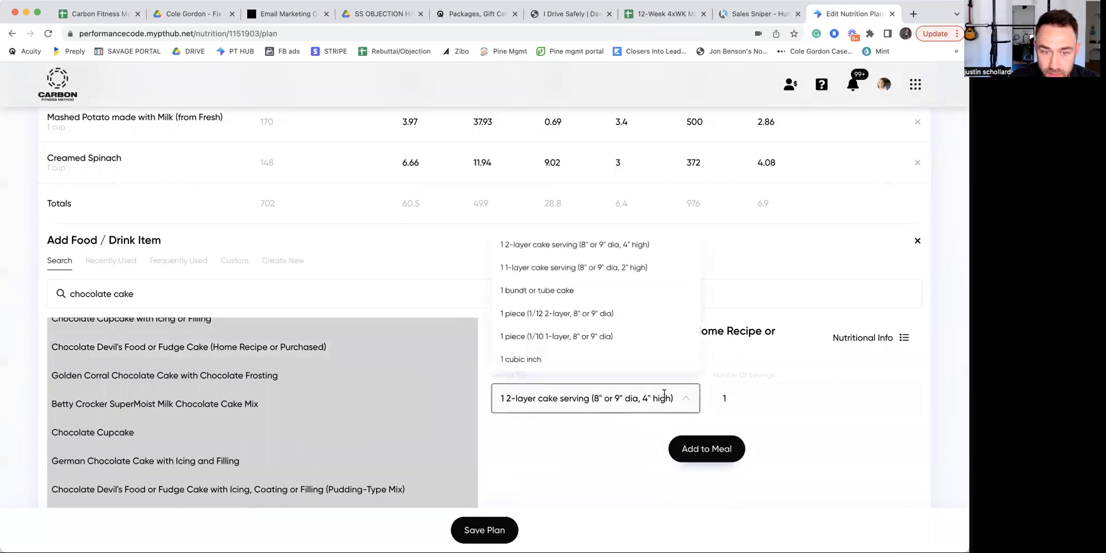
mouse_move(585, 365)
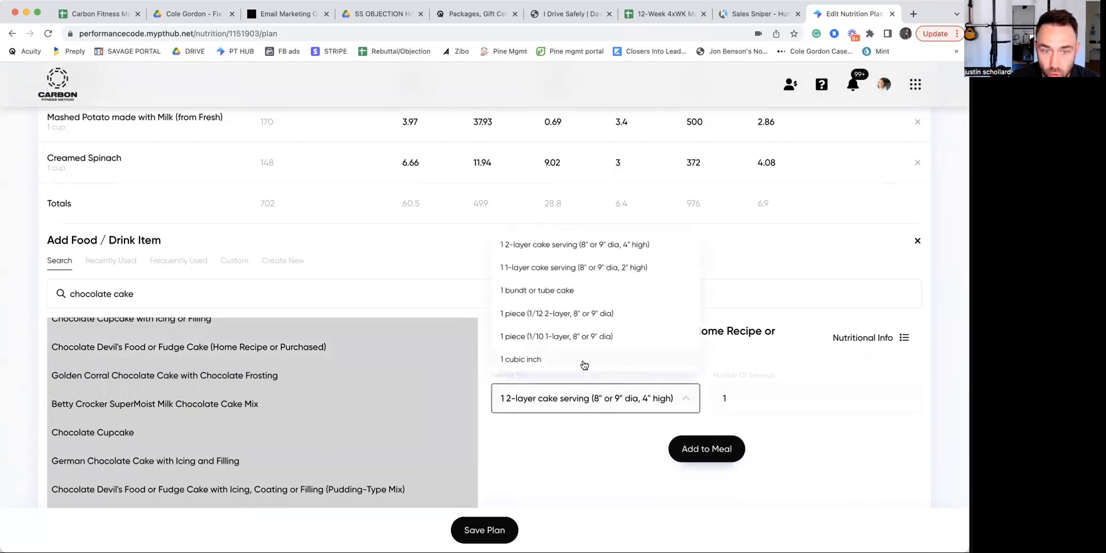
click(521, 359)
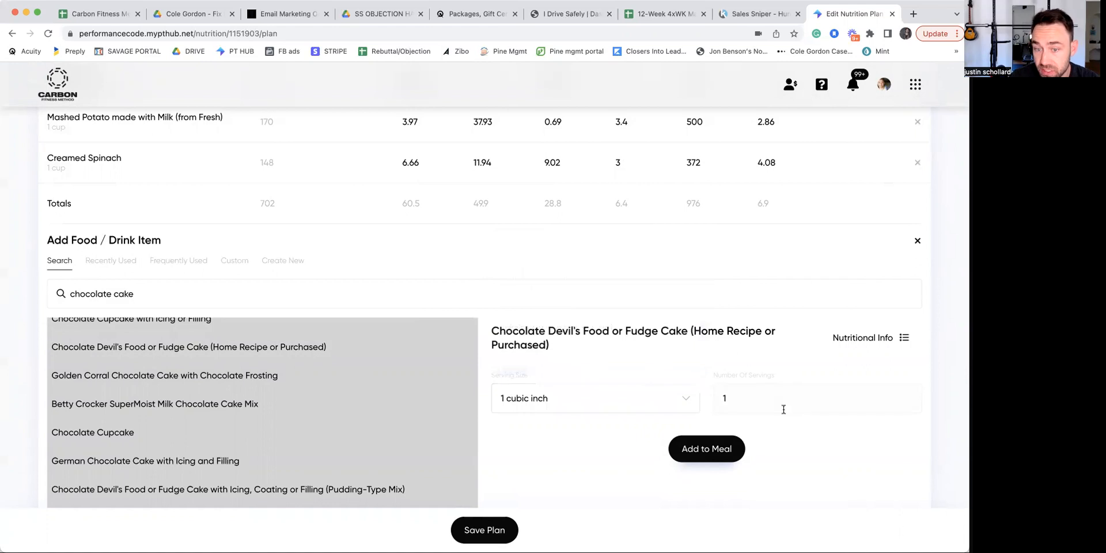
text(2)
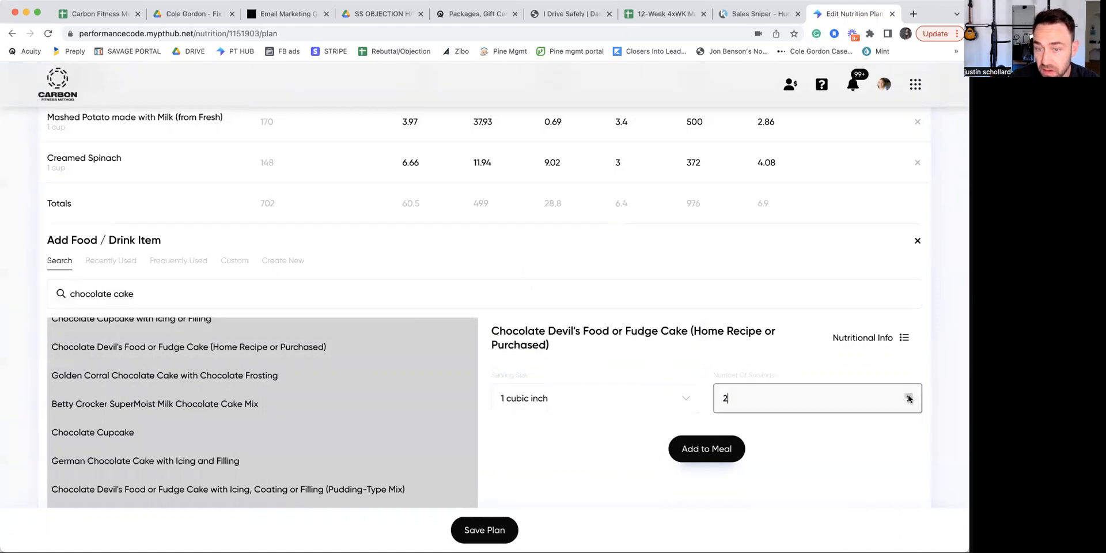
click(707, 449)
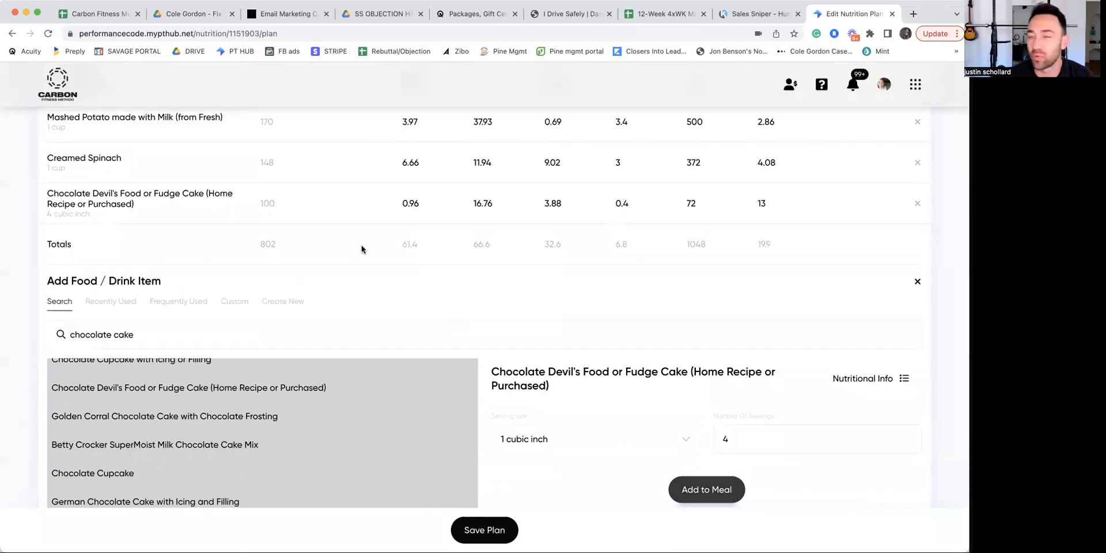
mouse_move(369, 250)
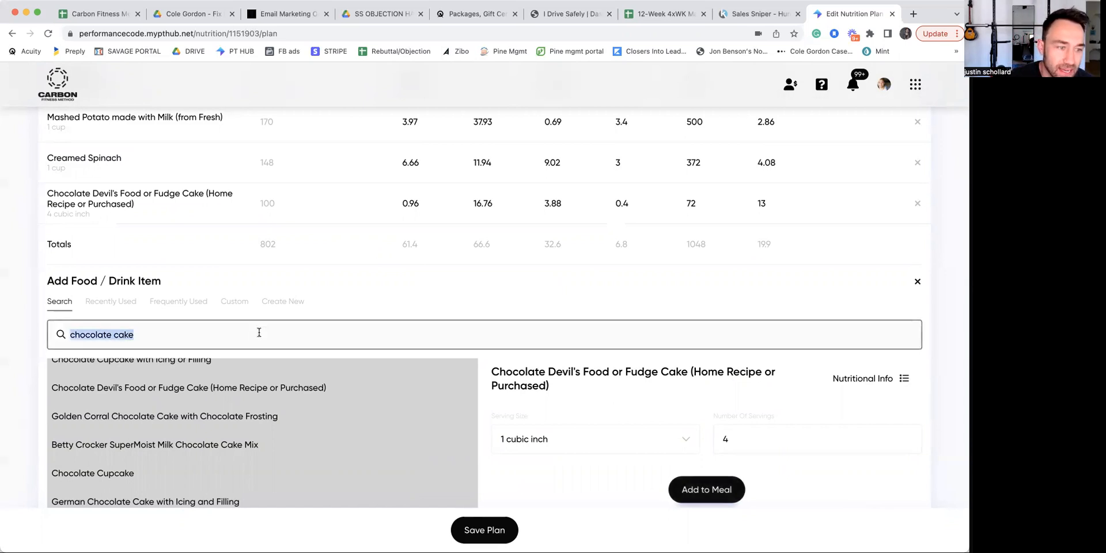
Add 5 fl oz of Red Table Wine to Dinner, lifting totals to 927 kcal.
click(707, 489)
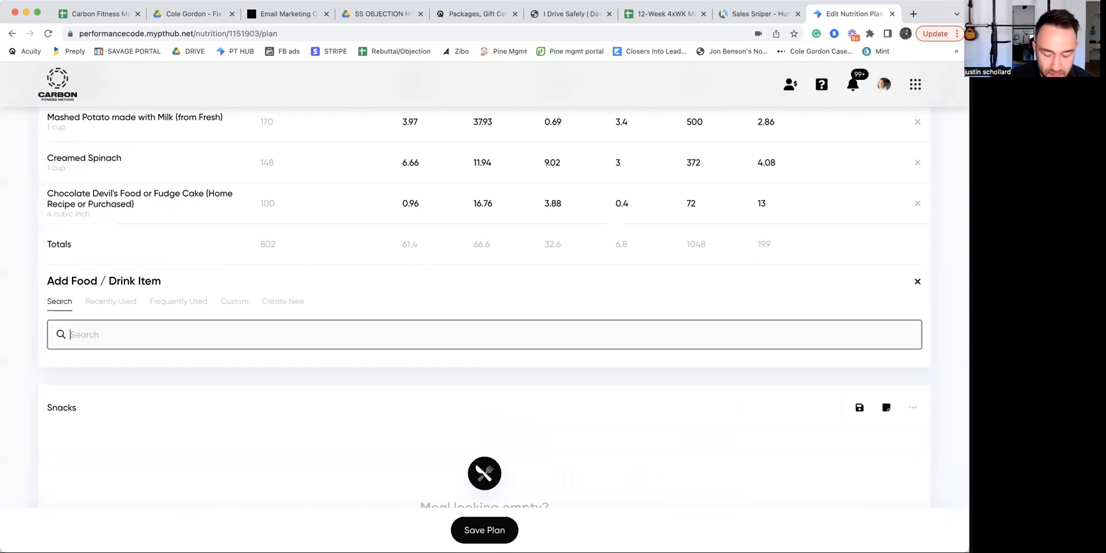
text(red wine)
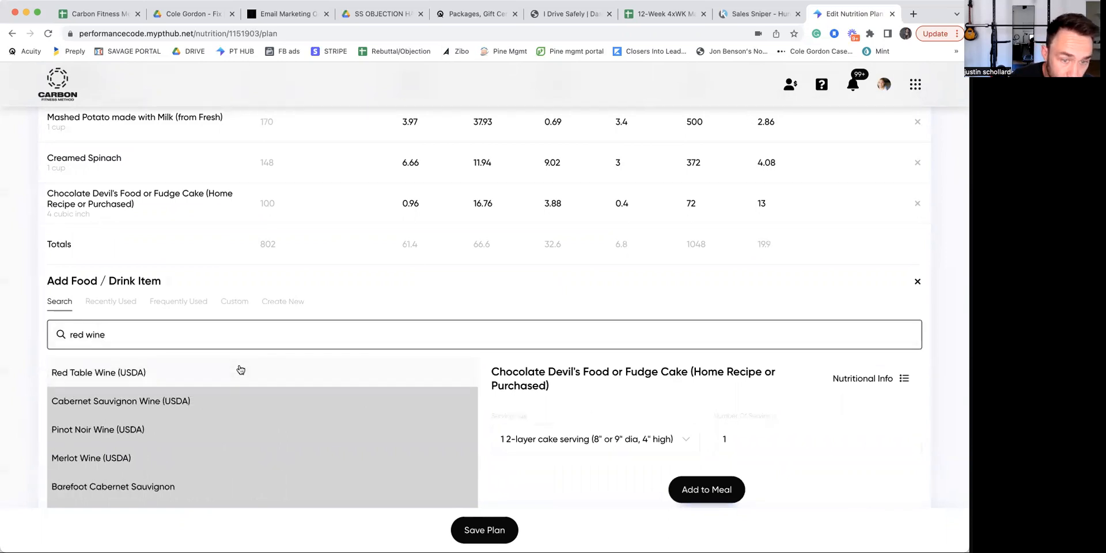
click(98, 373)
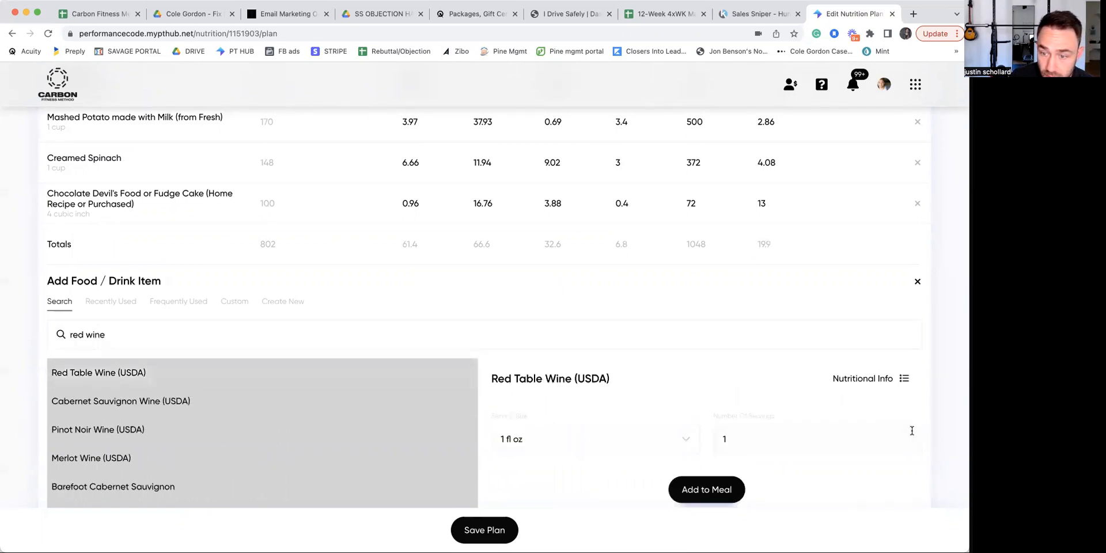
text(5)
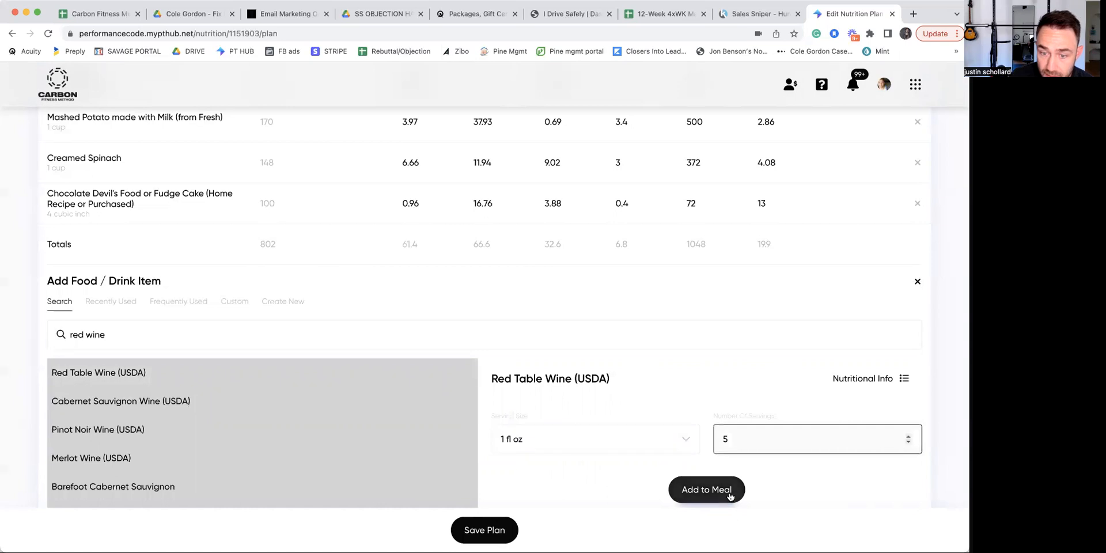
click(706, 490)
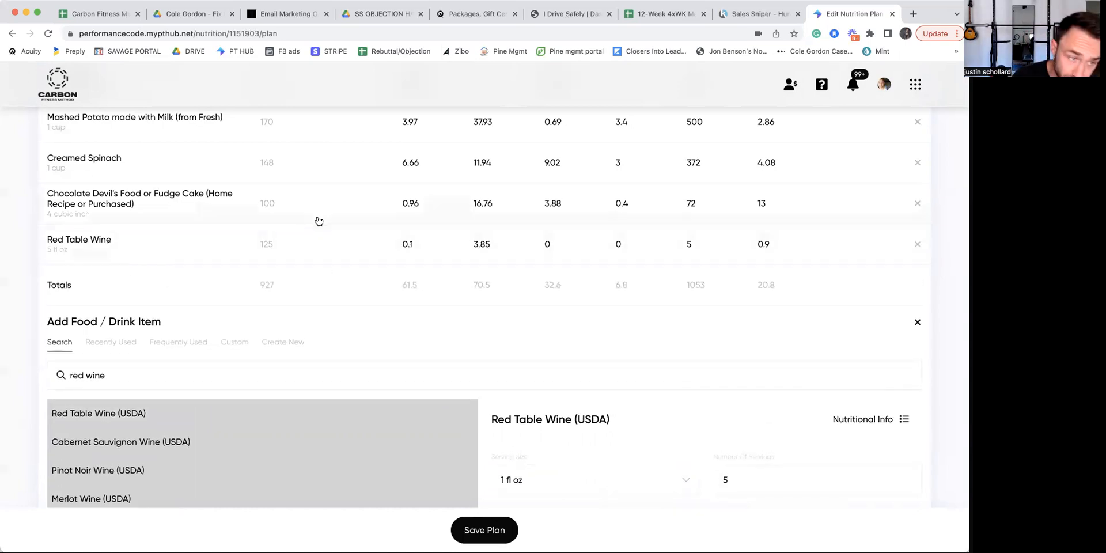
scroll(up, 3)
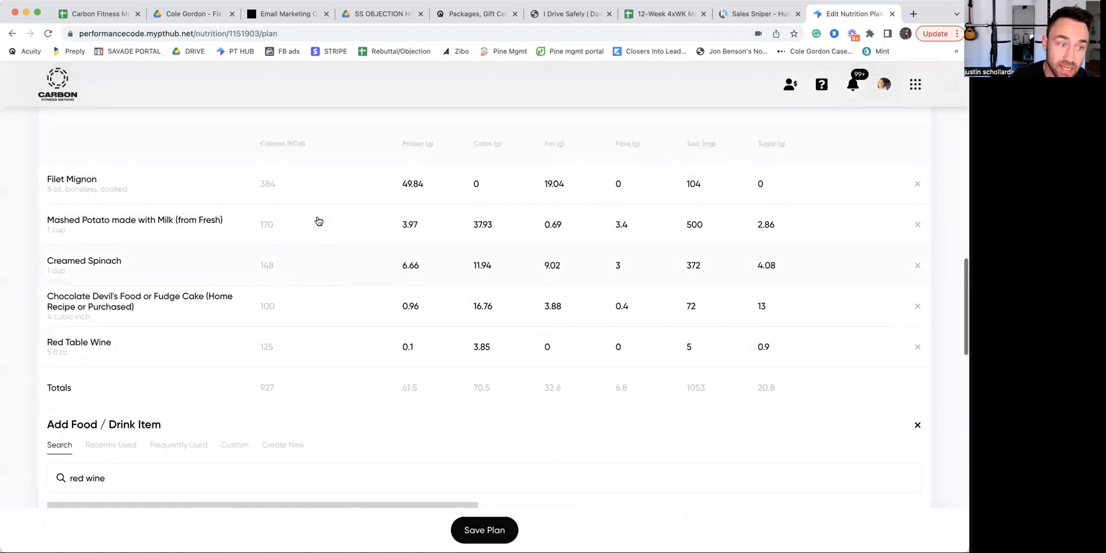
mouse_move(317, 324)
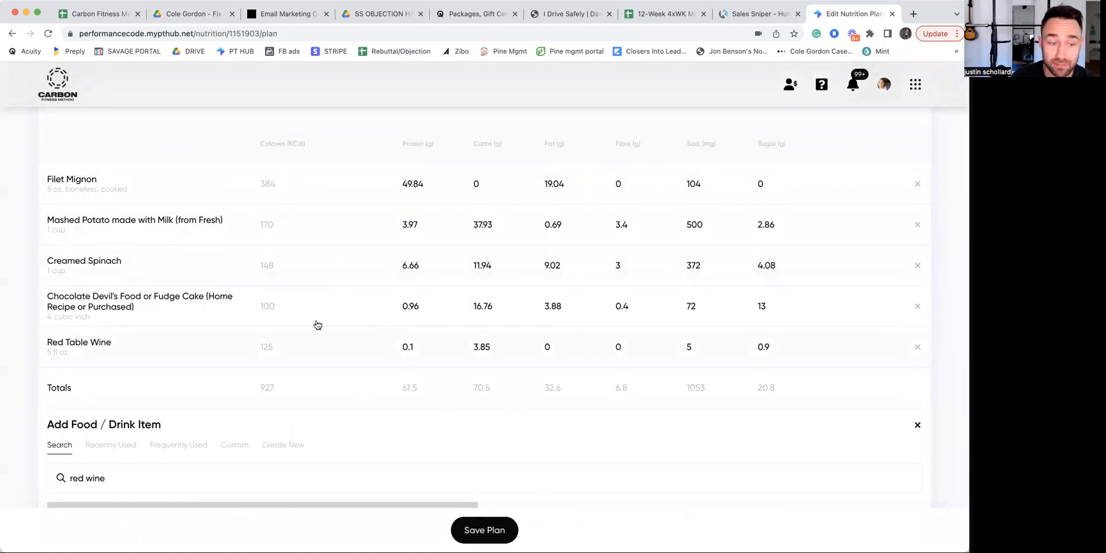
mouse_move(140, 200)
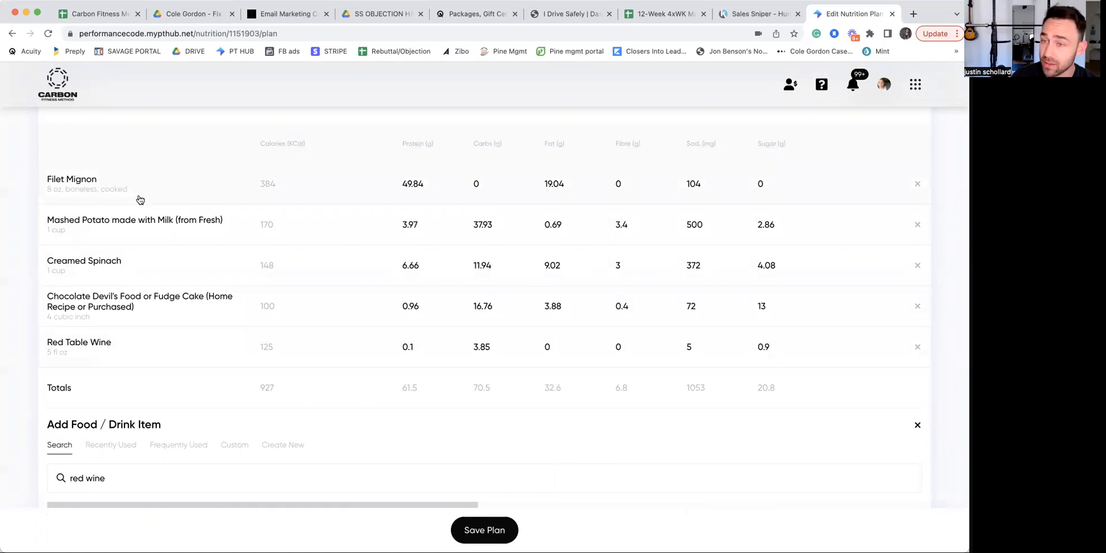
mouse_move(208, 233)
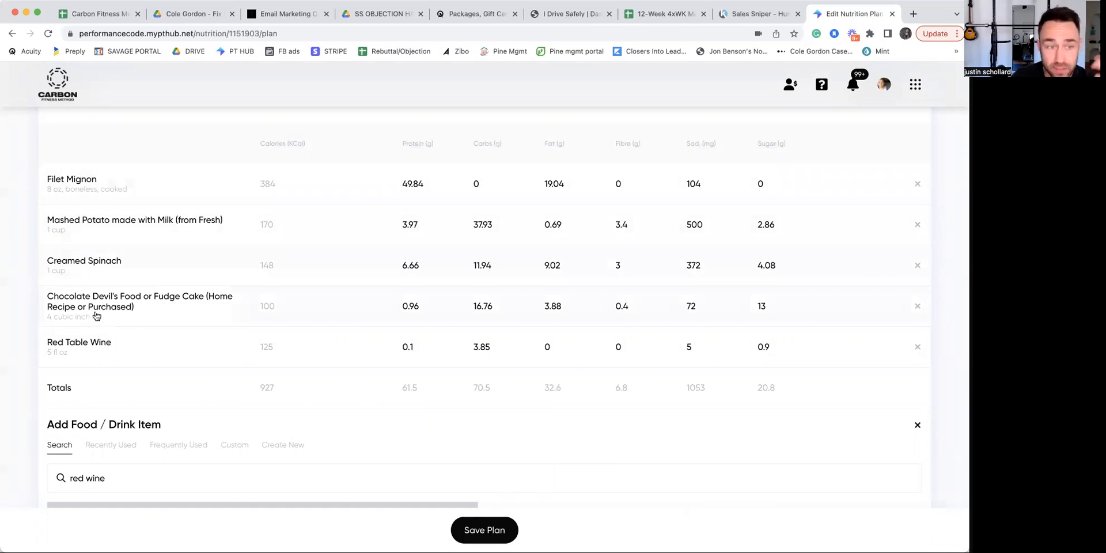
mouse_move(160, 307)
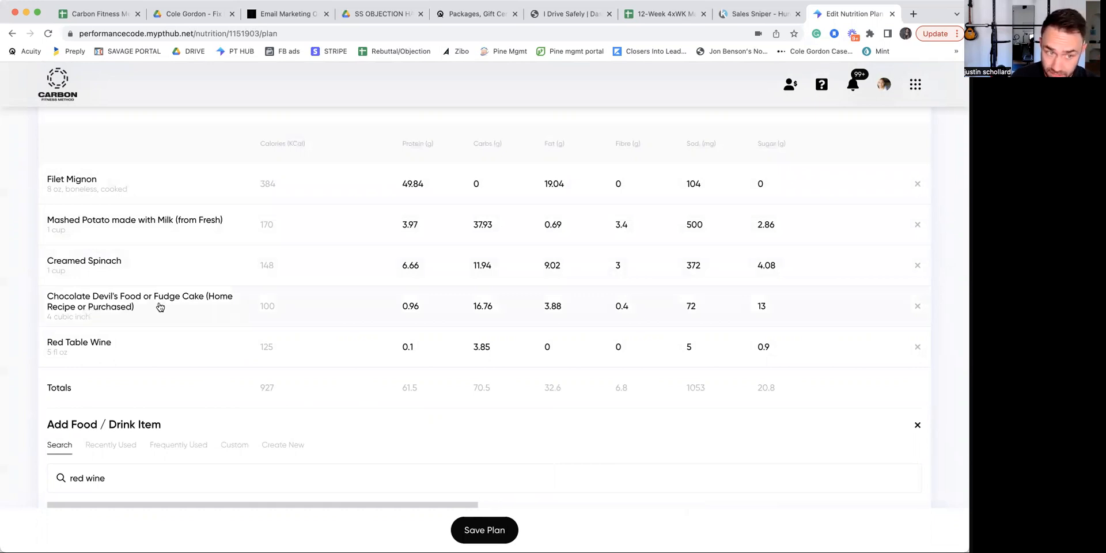
mouse_move(87, 350)
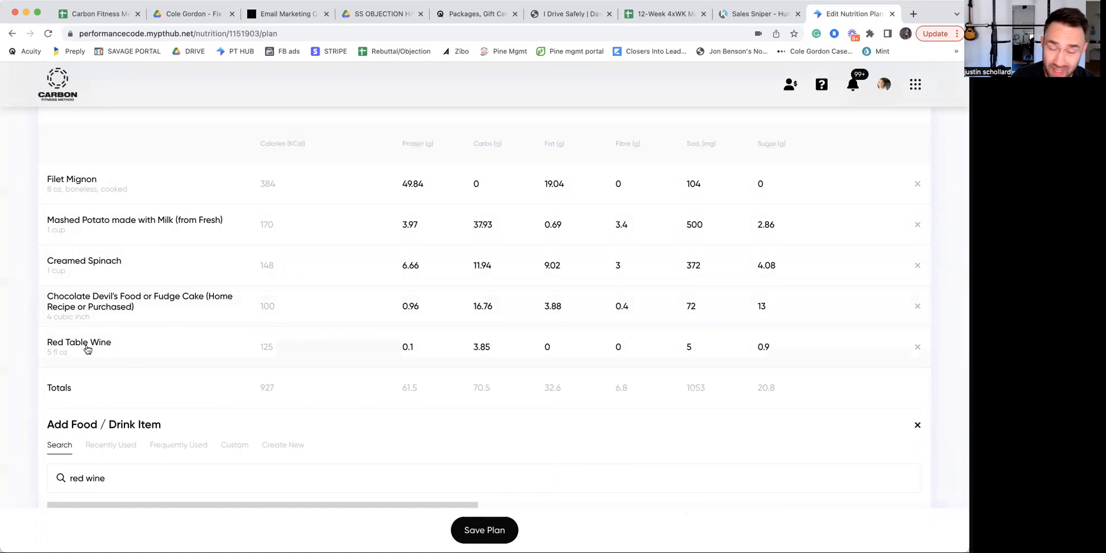
mouse_move(354, 334)
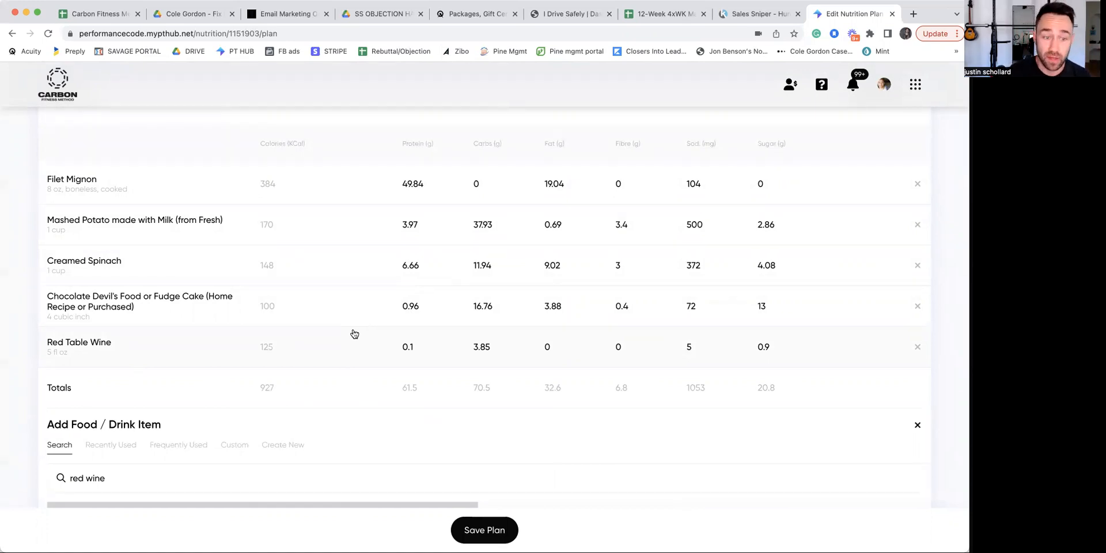
double_click(266, 387)
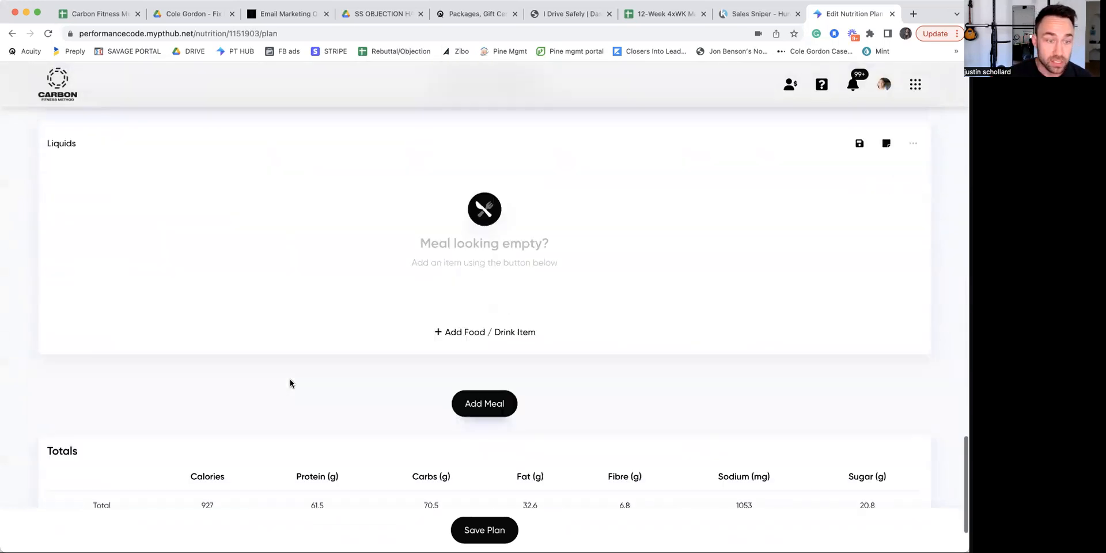
scroll(down, 3)
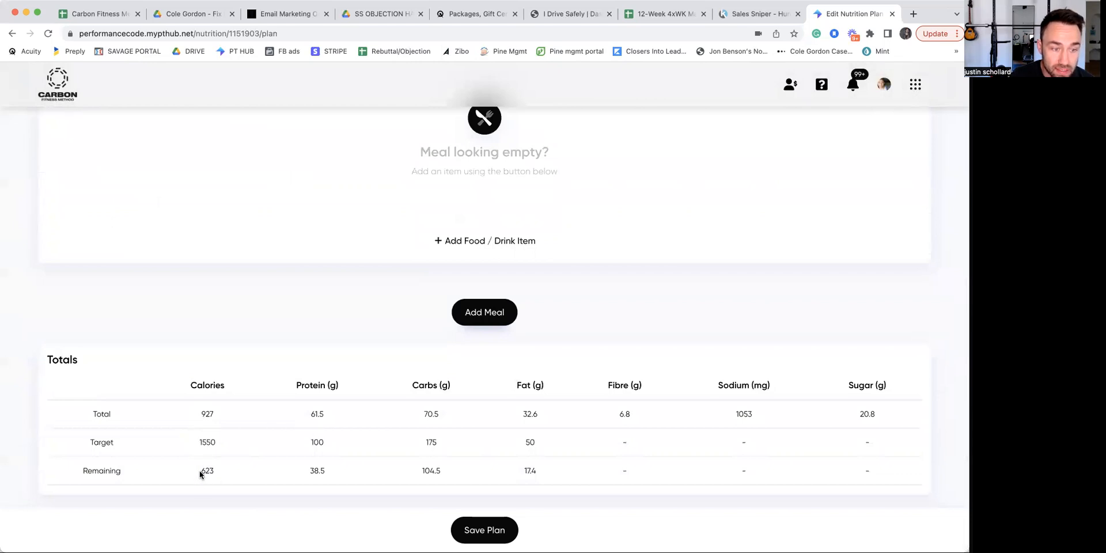
double_click(207, 471)
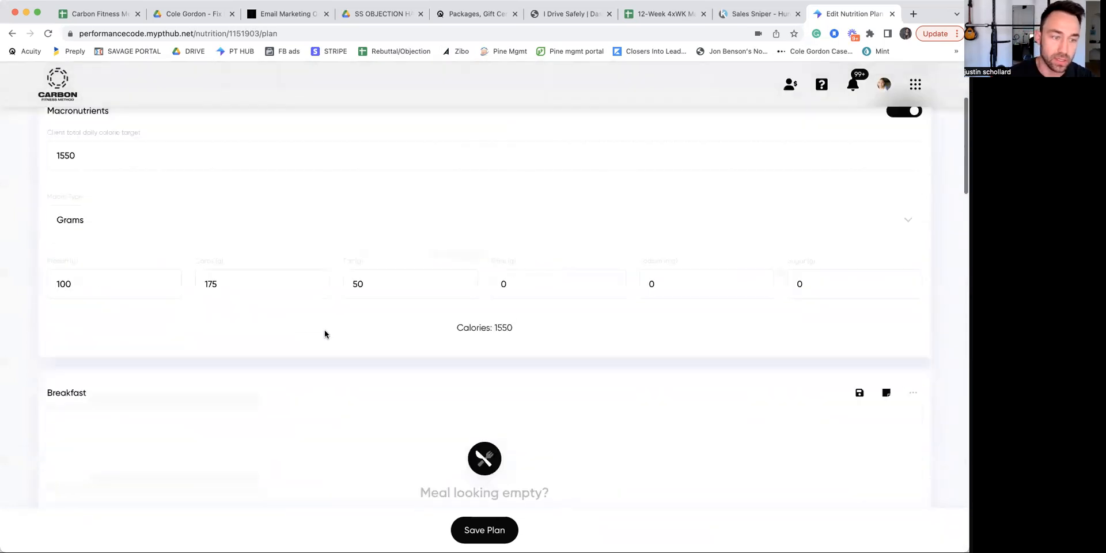
Add Pure Protein 100% Whey – Vanilla Cream to Breakfast.
scroll(down, 3)
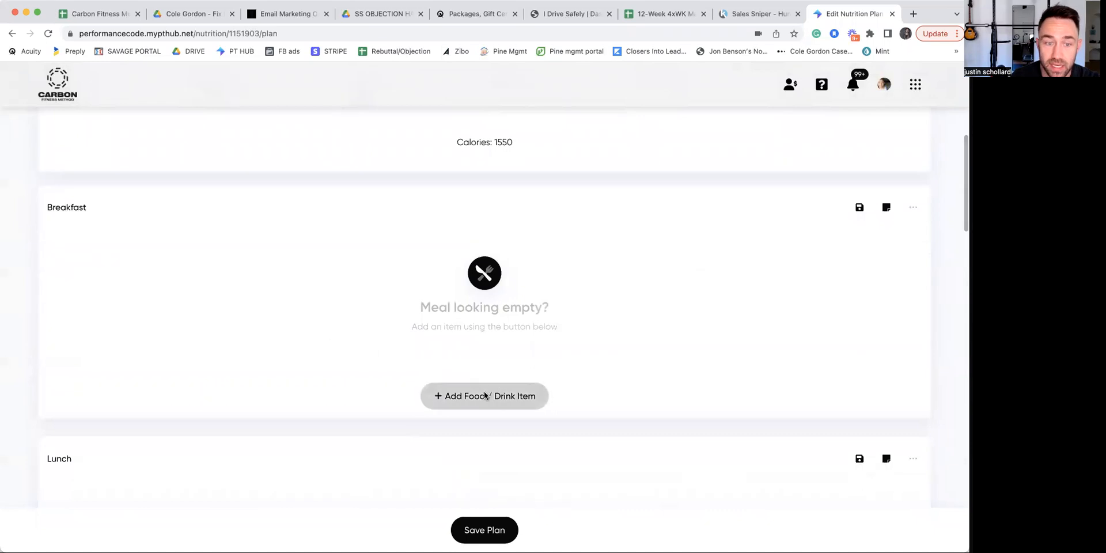
click(484, 396)
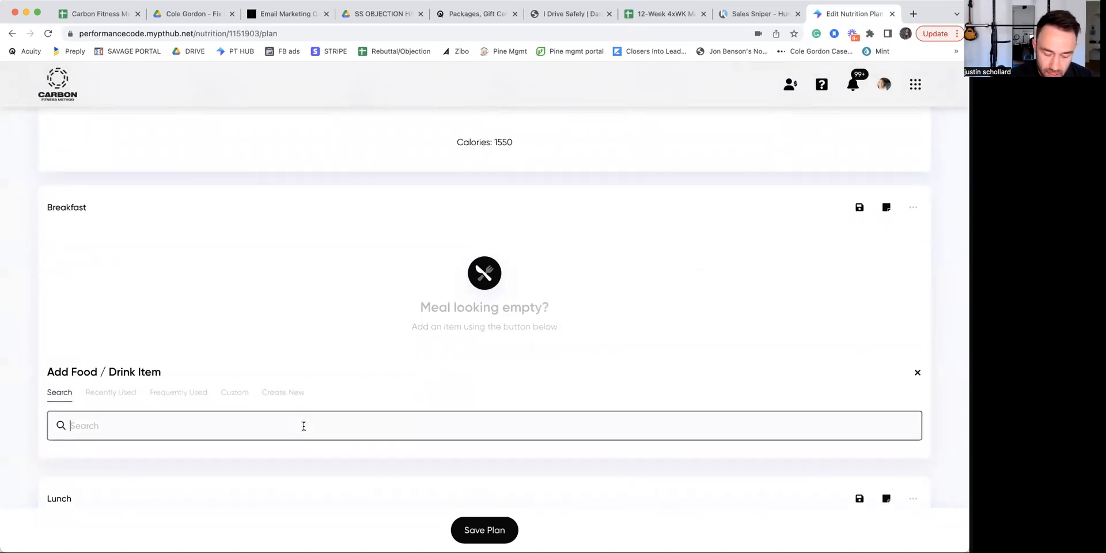
text(protein)
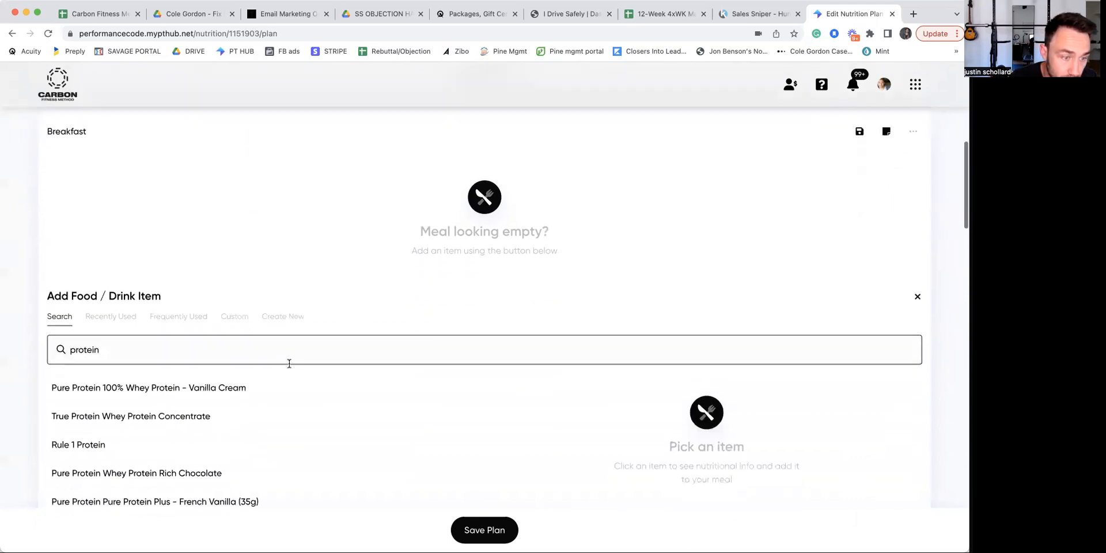
click(148, 387)
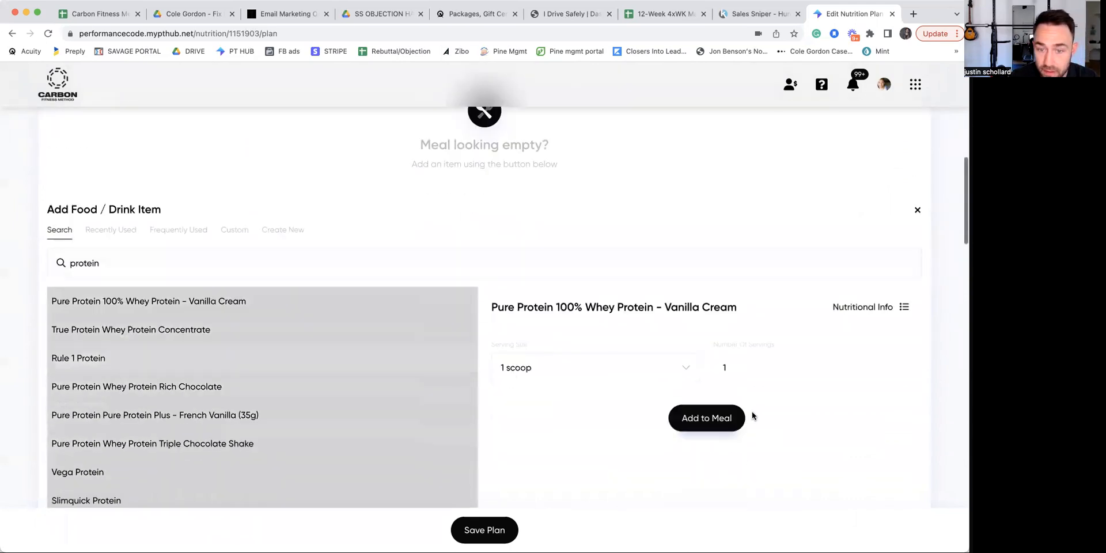
click(707, 418)
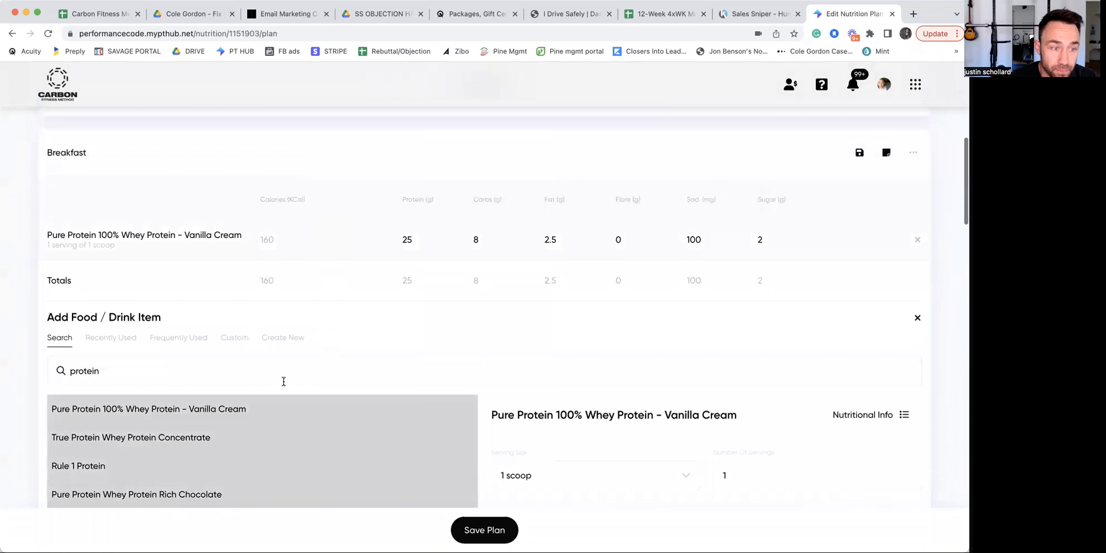
Add one cup of cooked Oatmeal to Breakfast, bringing plan totals to 1232 kcal.
double_click(85, 370)
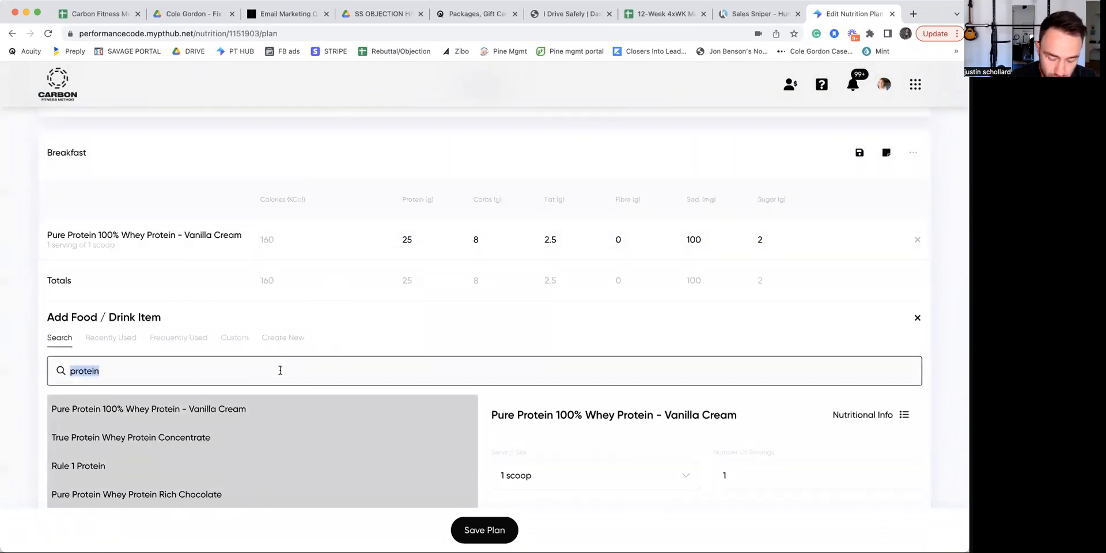
text(oat)
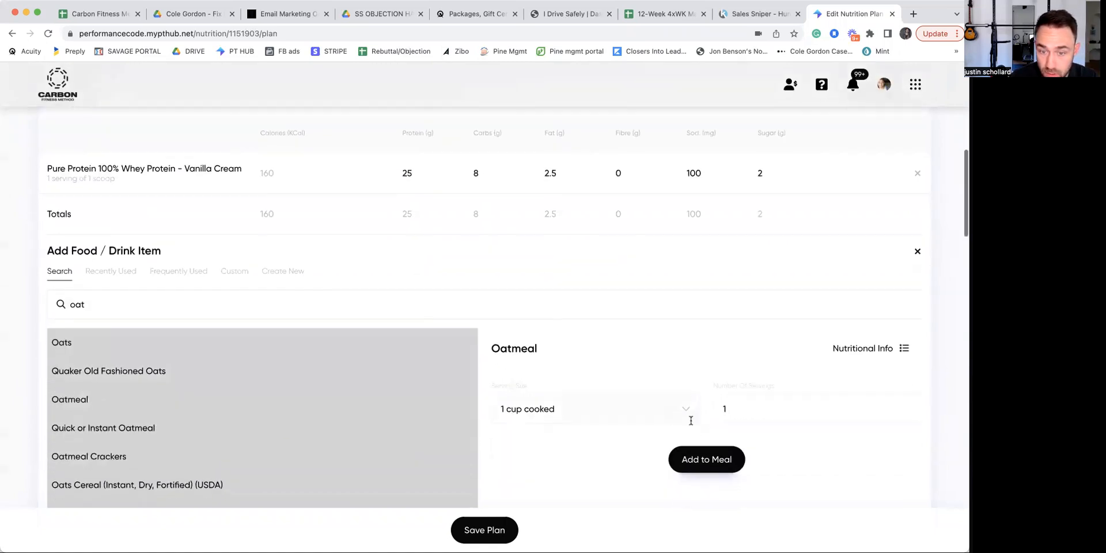
click(707, 459)
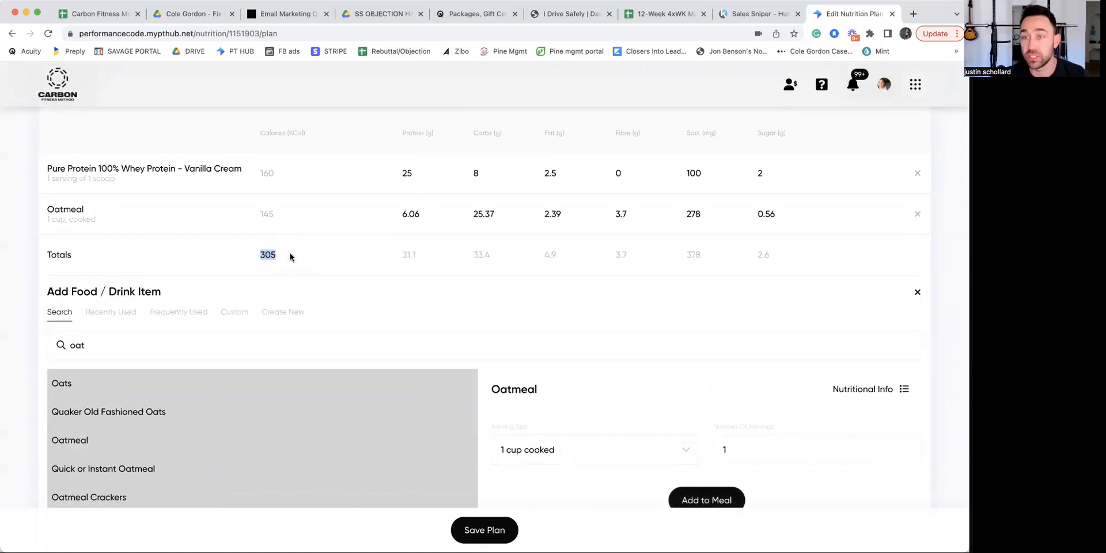
scroll(down, 3)
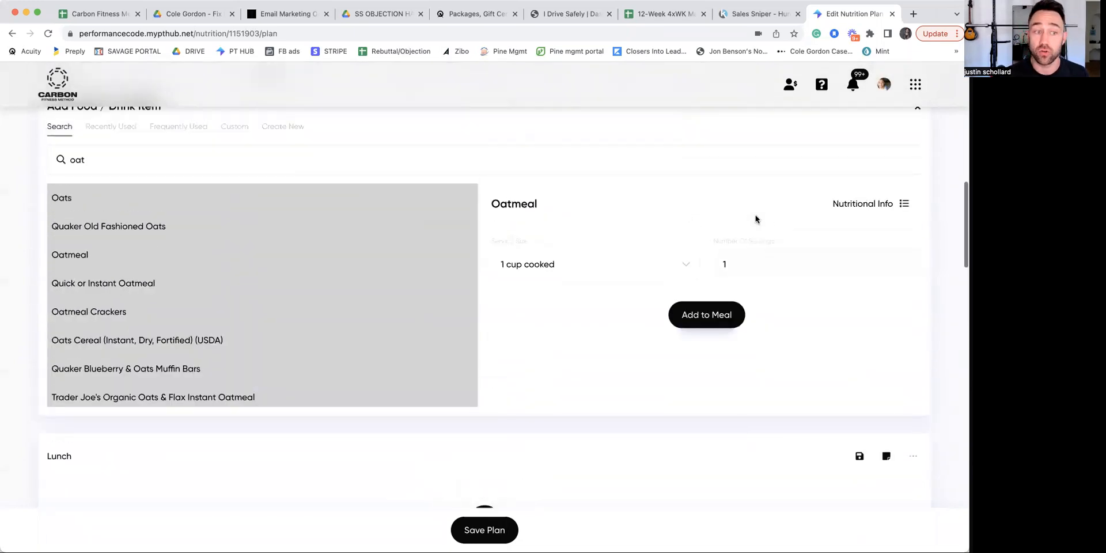
click(706, 315)
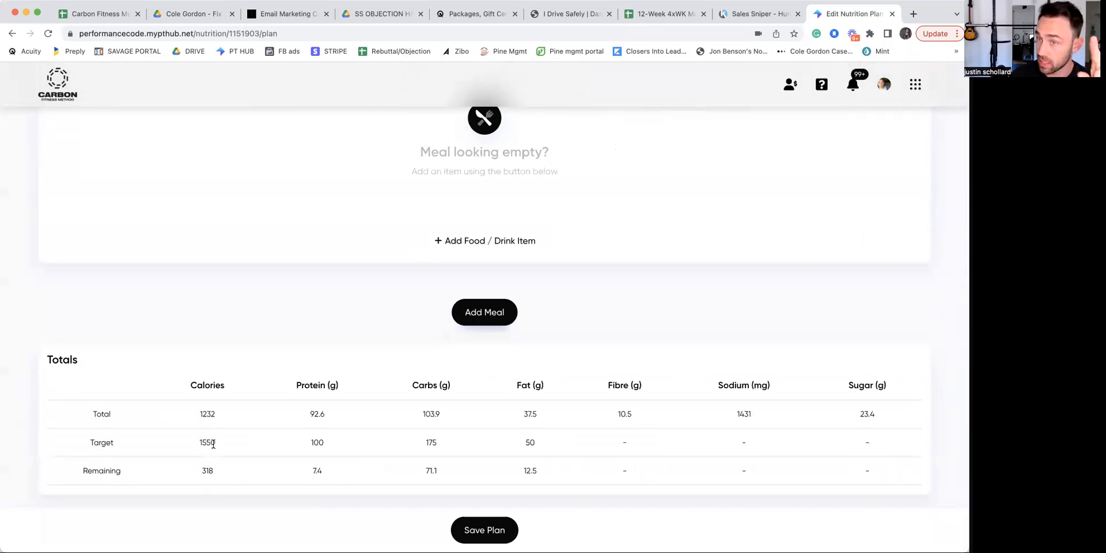
Check the 318 kcal remaining and begin adding food to the empty Lunch meal.
double_click(207, 471)
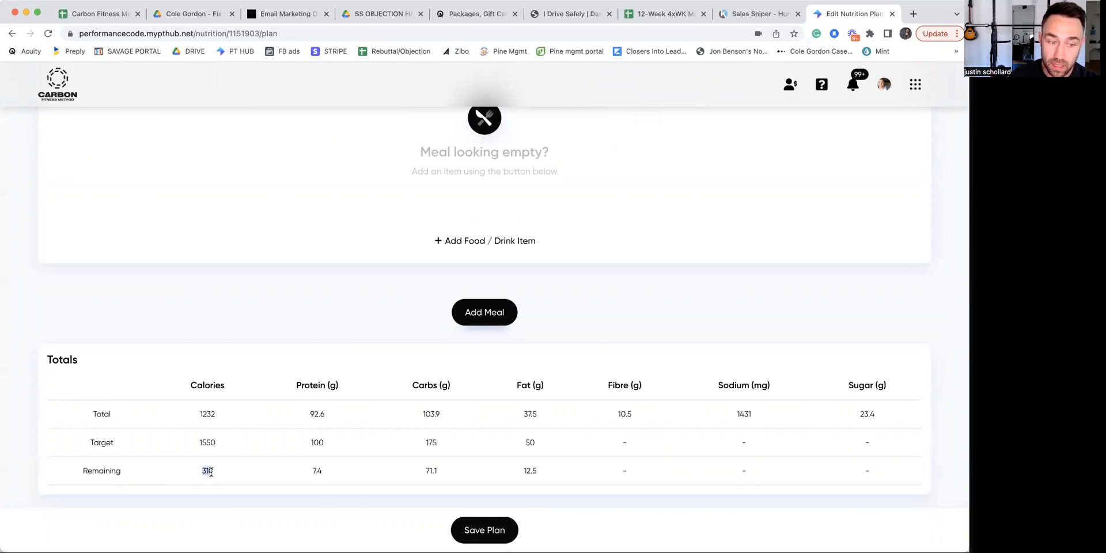
click(484, 240)
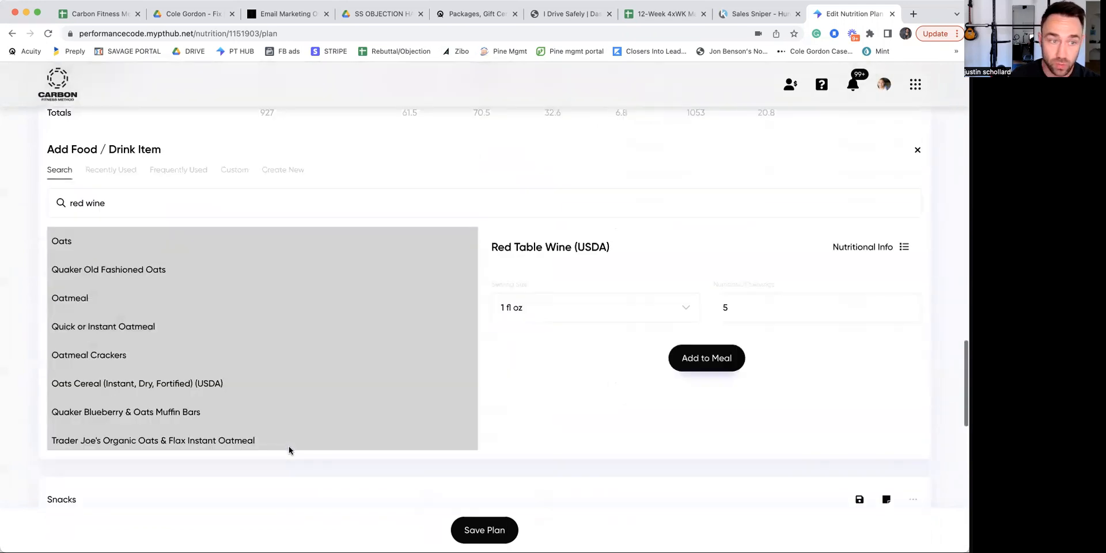
scroll(down, 3)
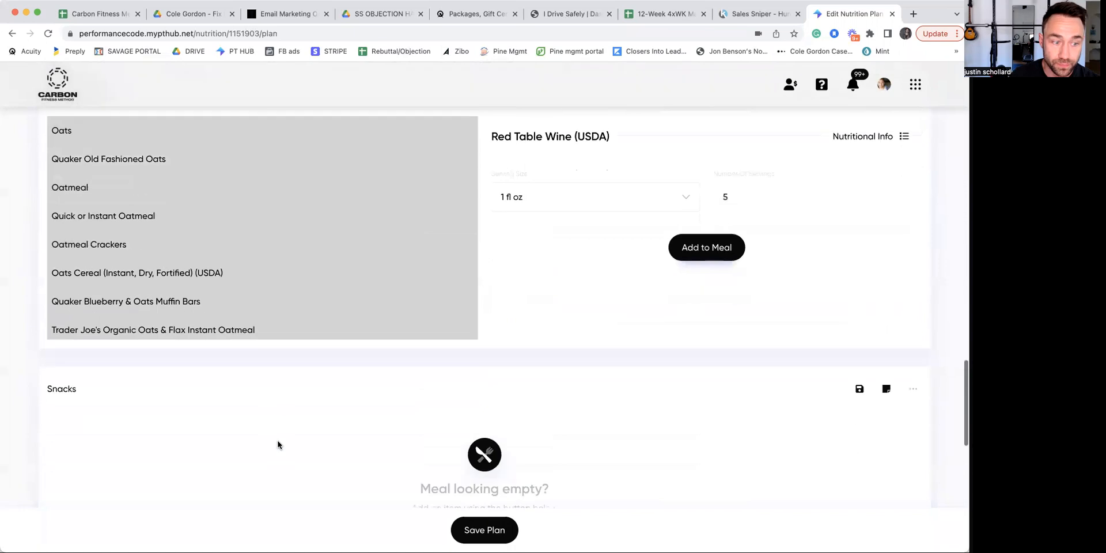
scroll(down, 3)
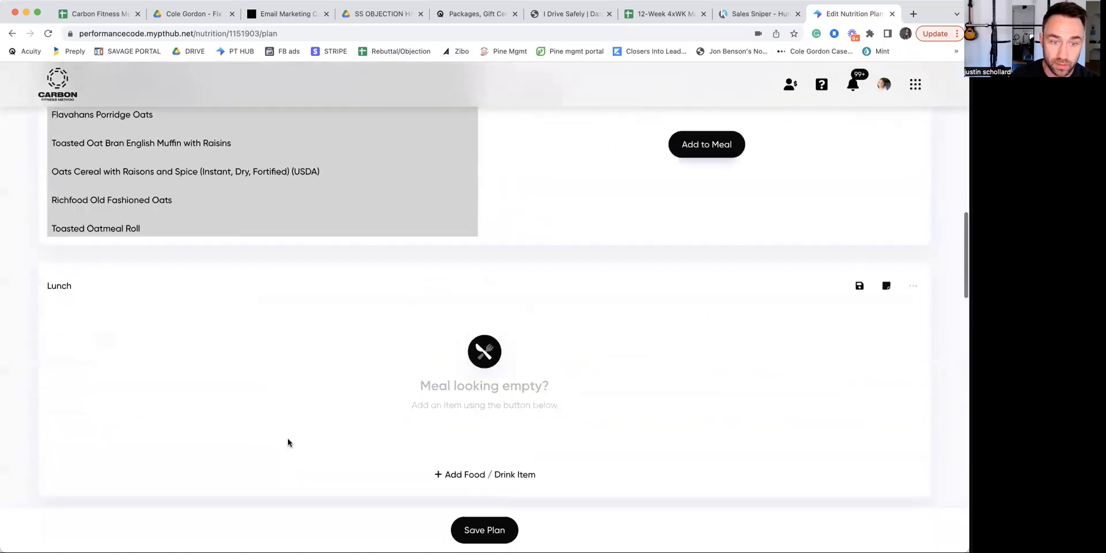
click(485, 474)
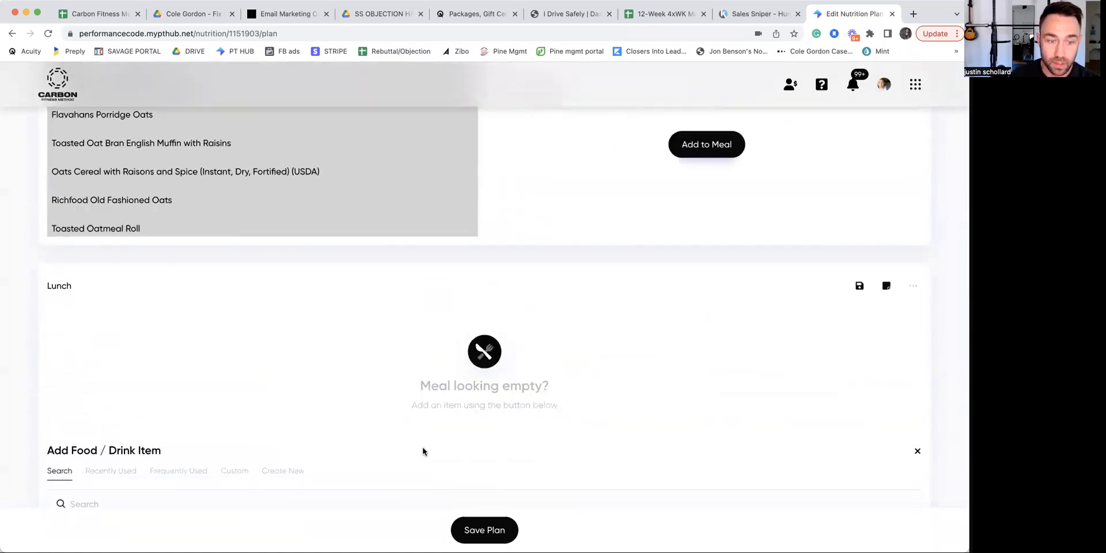
Add 4 oz of boneless cooked Chicken Breast to Lunch (220 kcal, 33.5 g protein).
text(c)
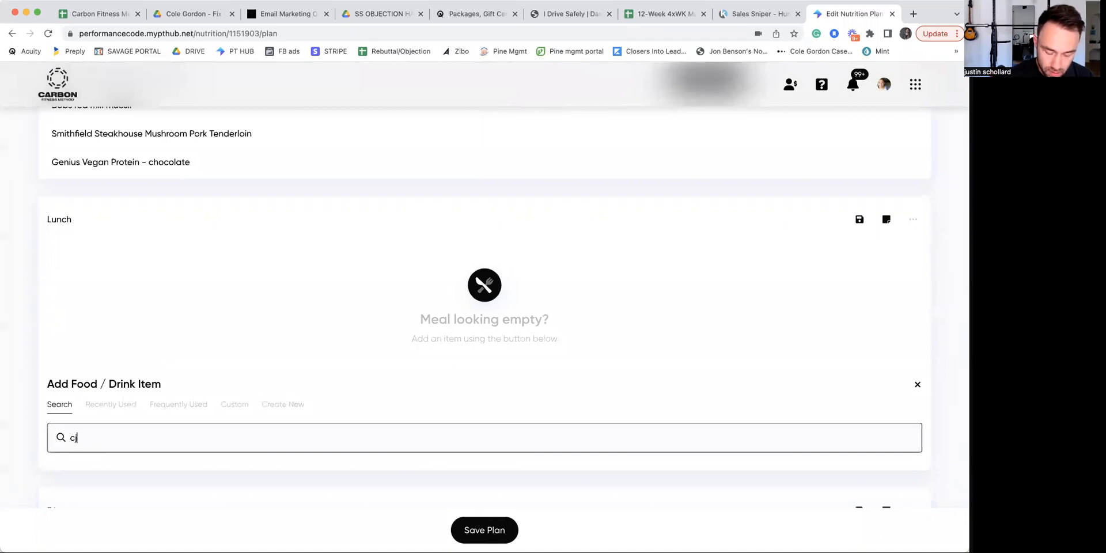
key(backspace)
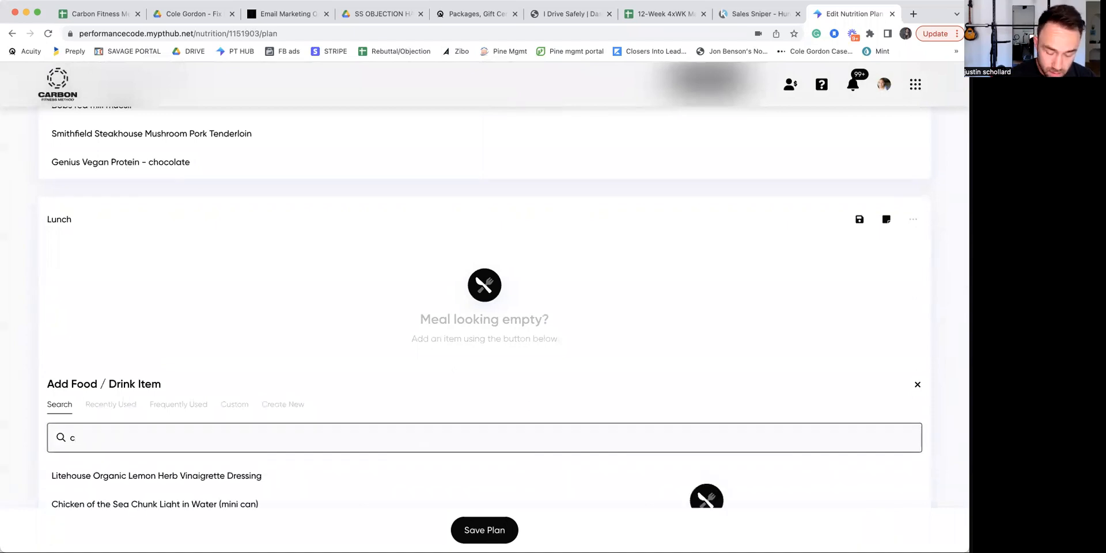
text(hicken brea)
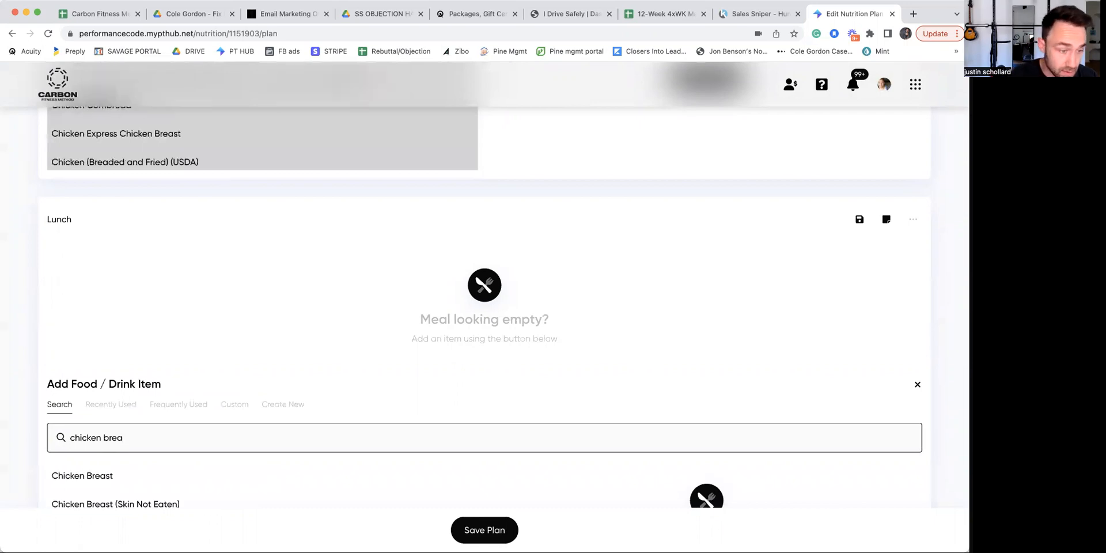
click(82, 475)
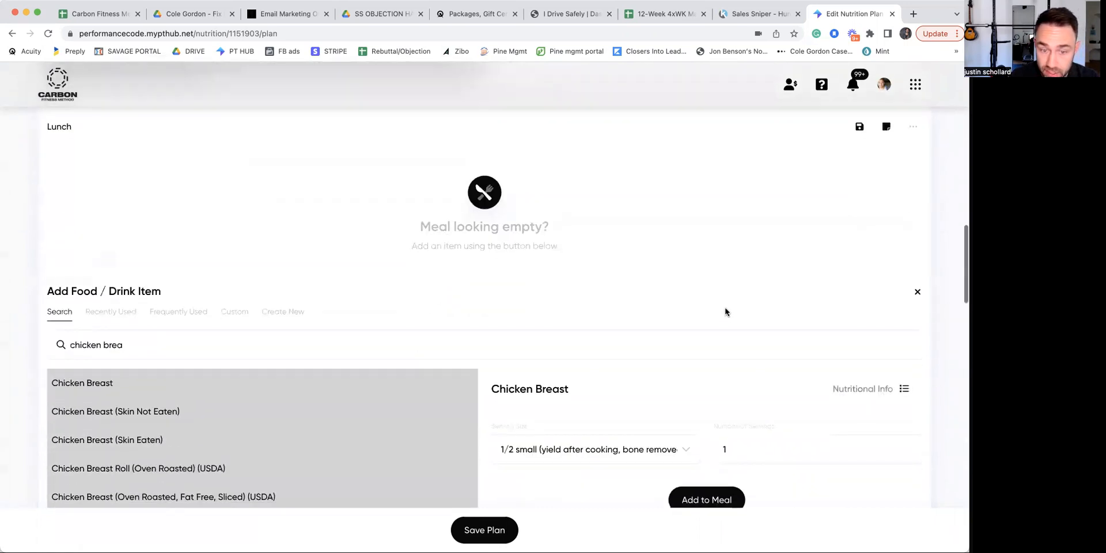
click(595, 449)
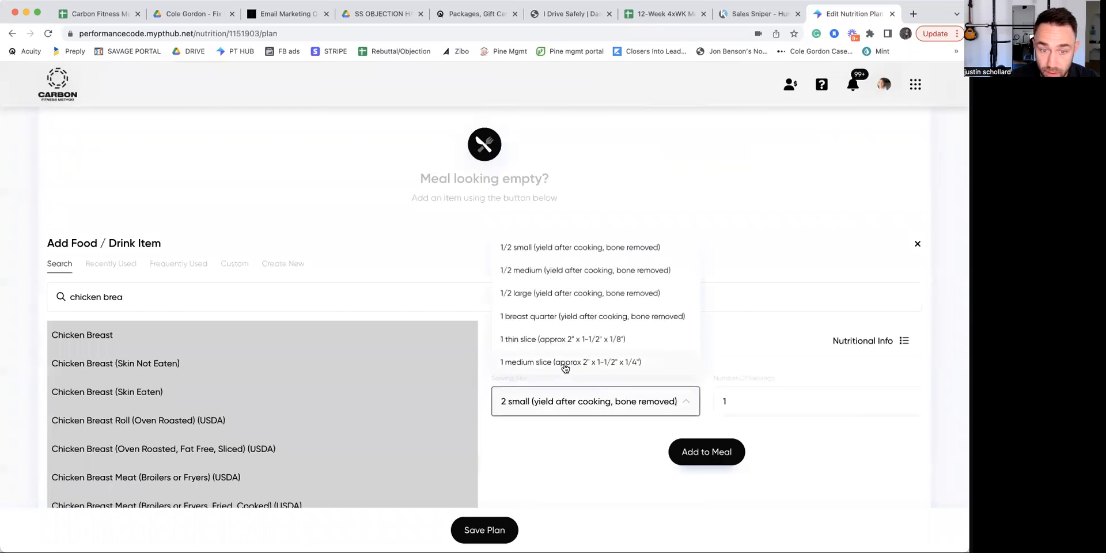
scroll(down, 3)
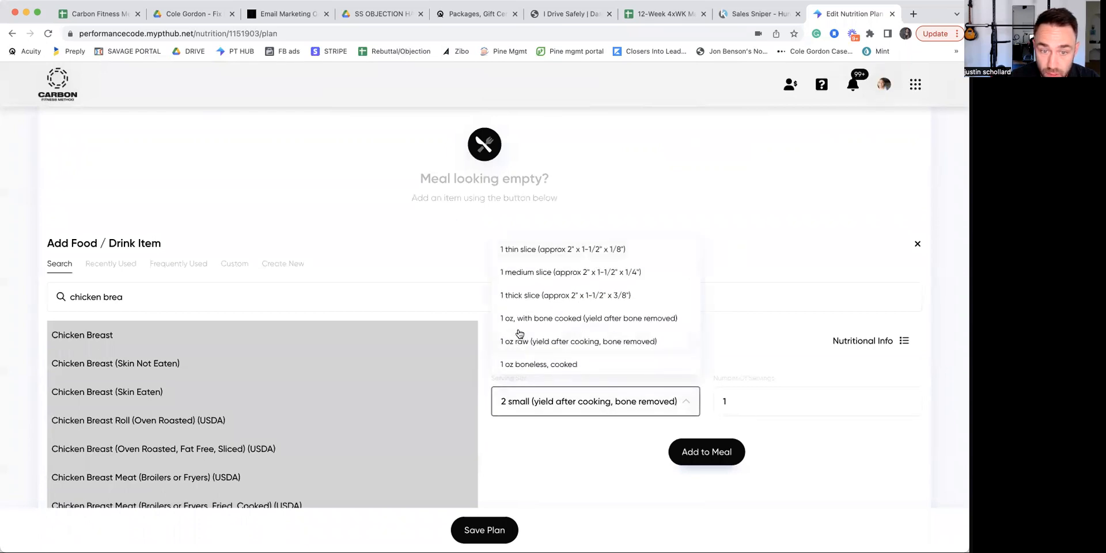
click(538, 364)
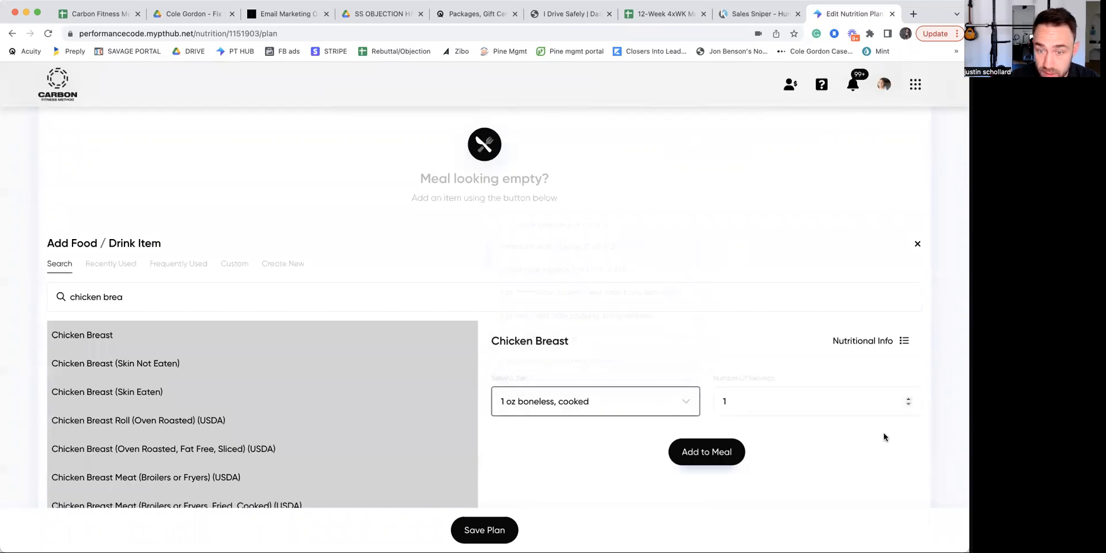
text(4)
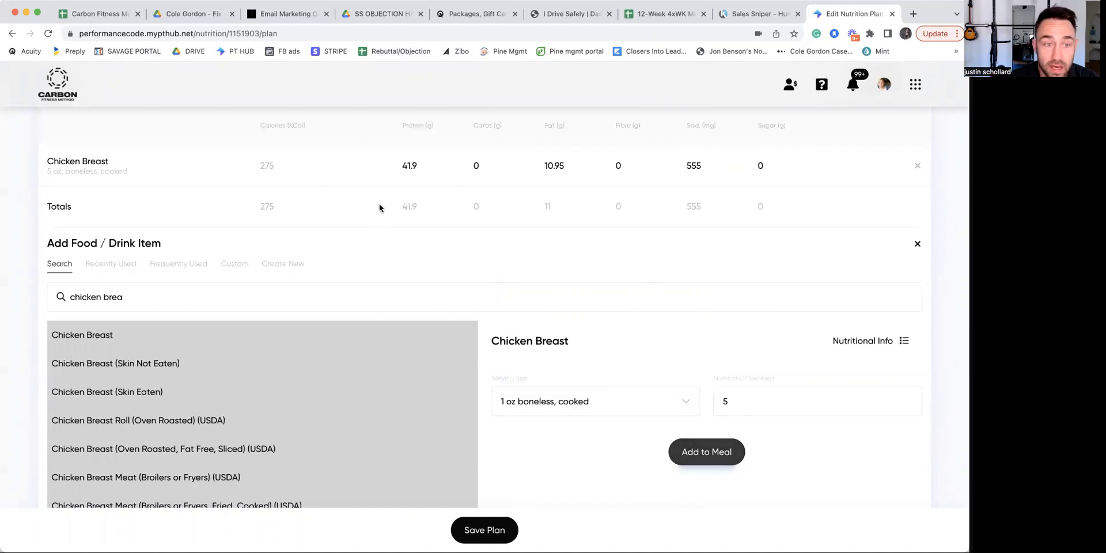
click(862, 340)
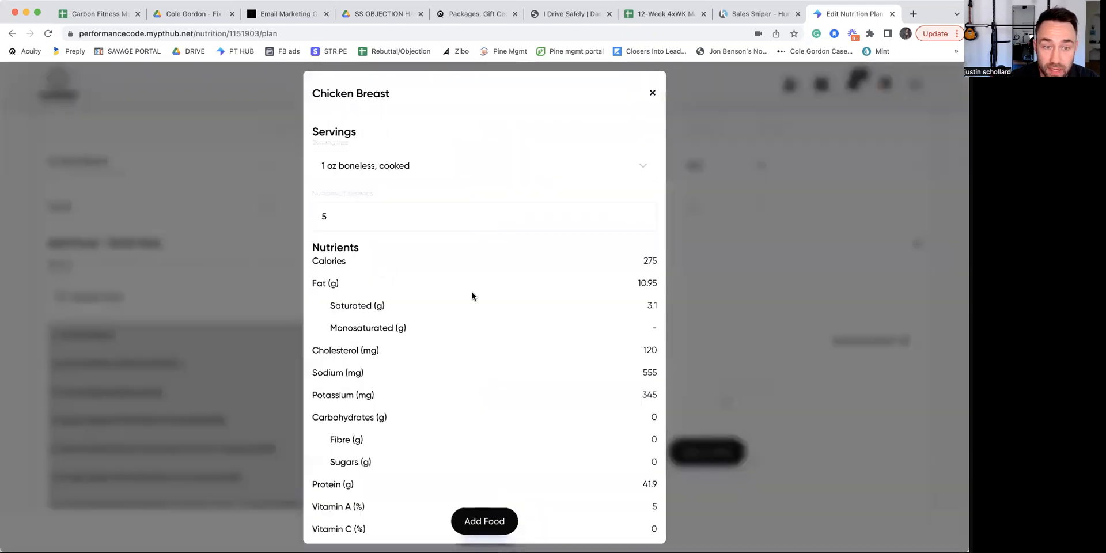
text(4)
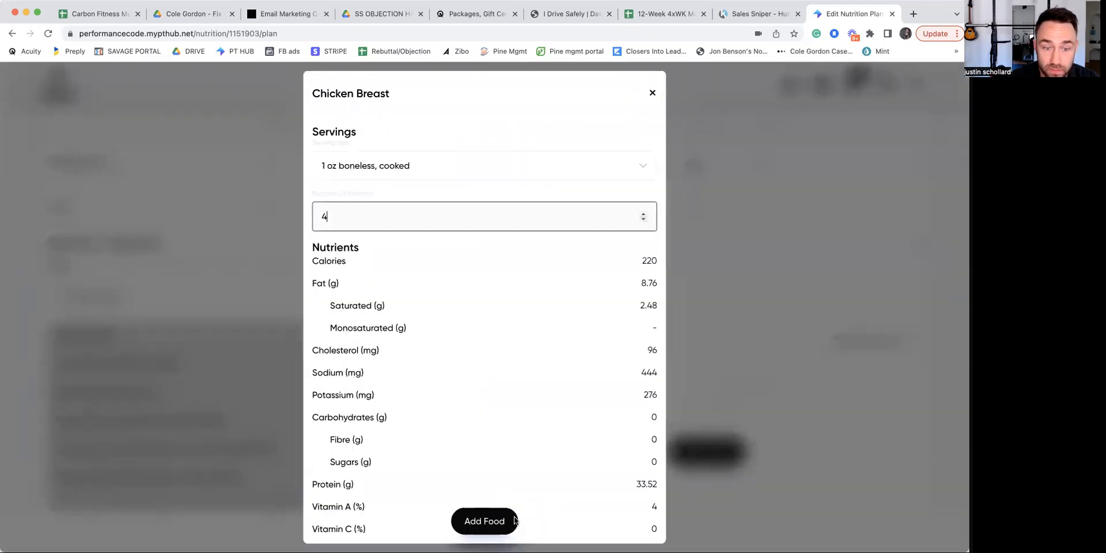
click(484, 521)
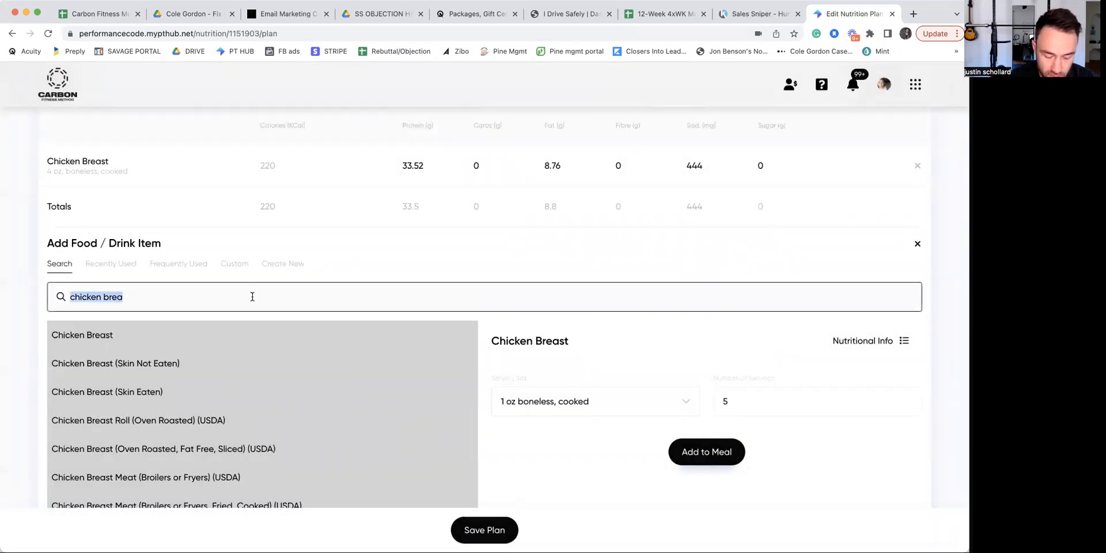
Add 0.5 servings (half a cup) of cooked Brown Rice to Lunch.
text(brown)
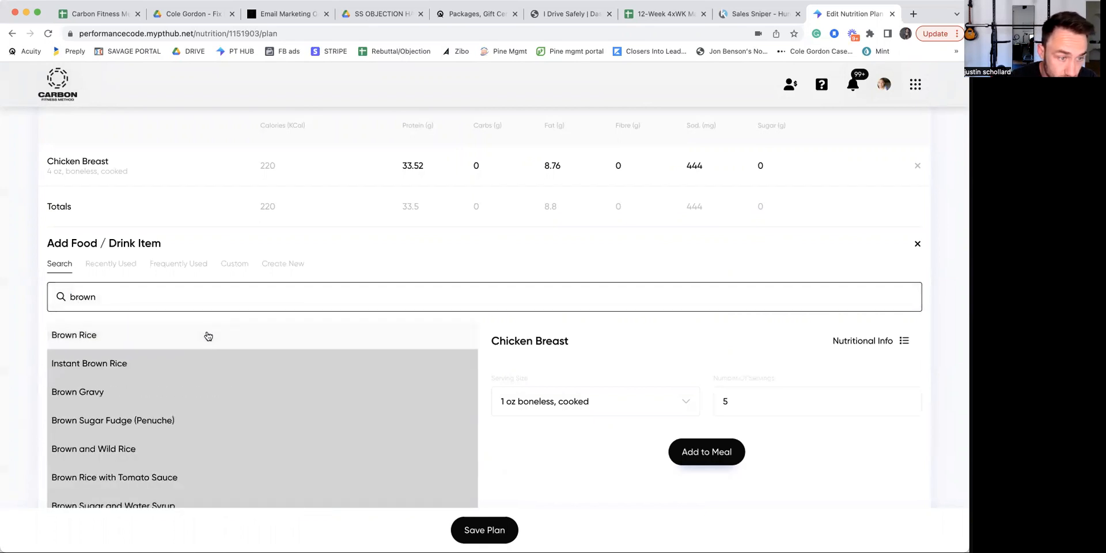
click(74, 335)
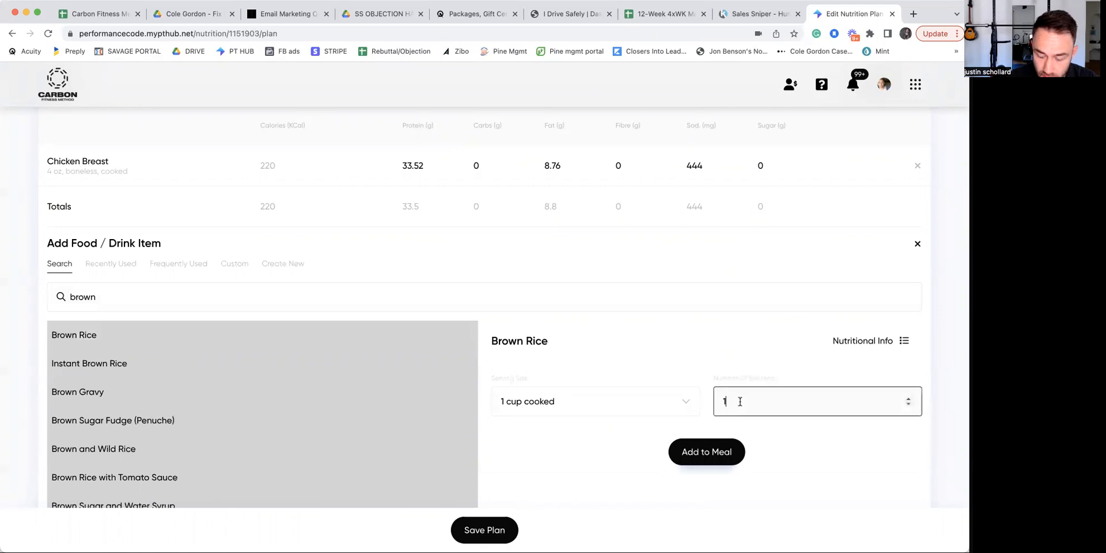
text(0.5)
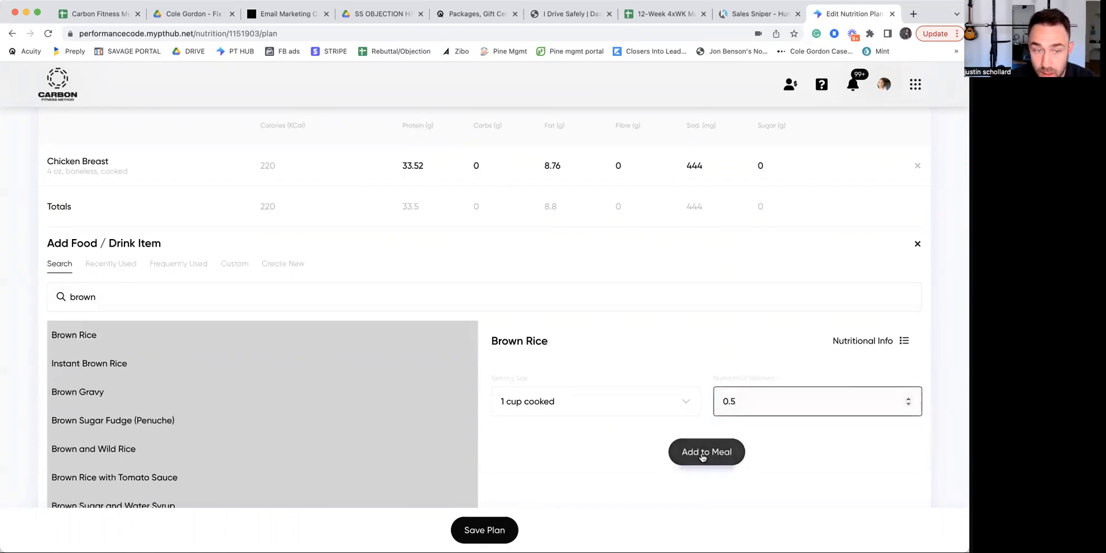
click(706, 452)
text(oat)
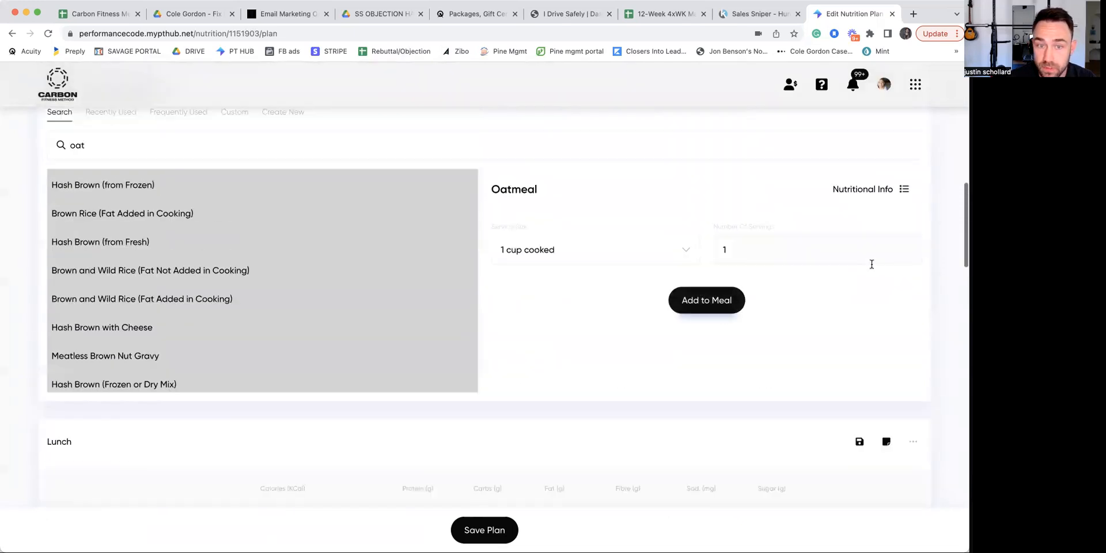
click(706, 300)
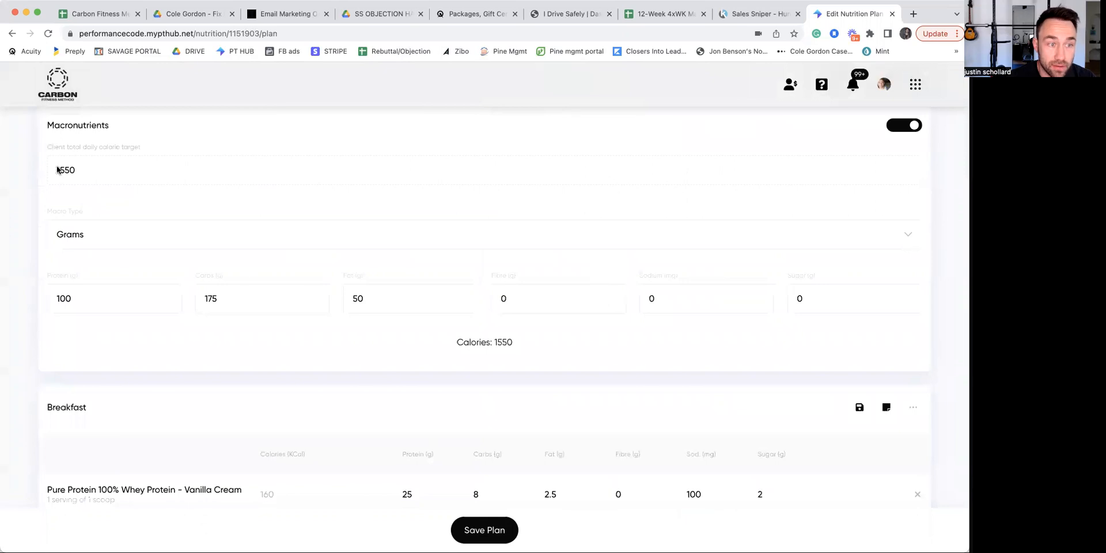
Scroll to the Totals table and highlight the 1559.5 kcal total, 9.5 over target.
scroll(down, 3)
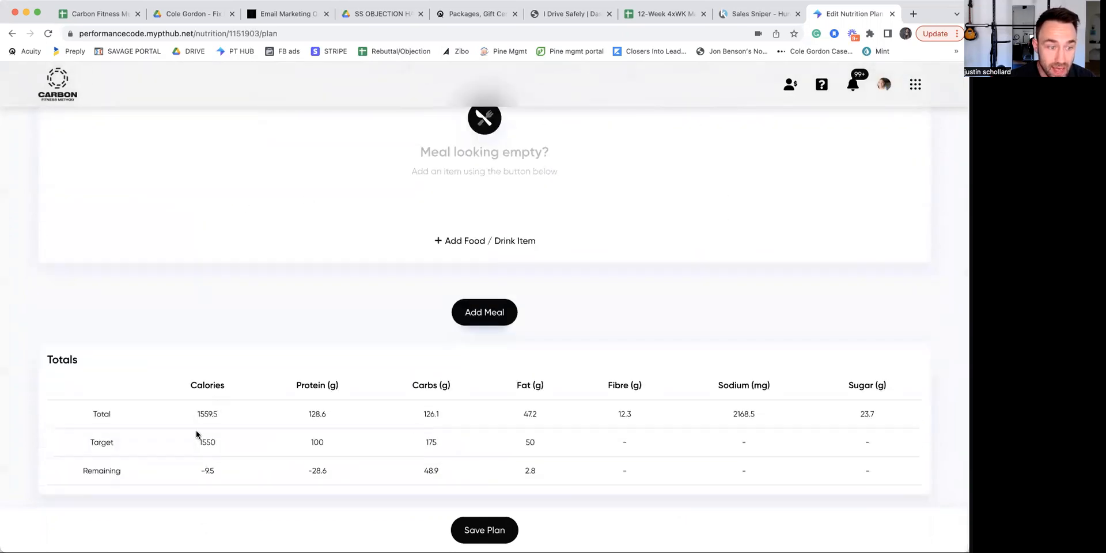
double_click(207, 415)
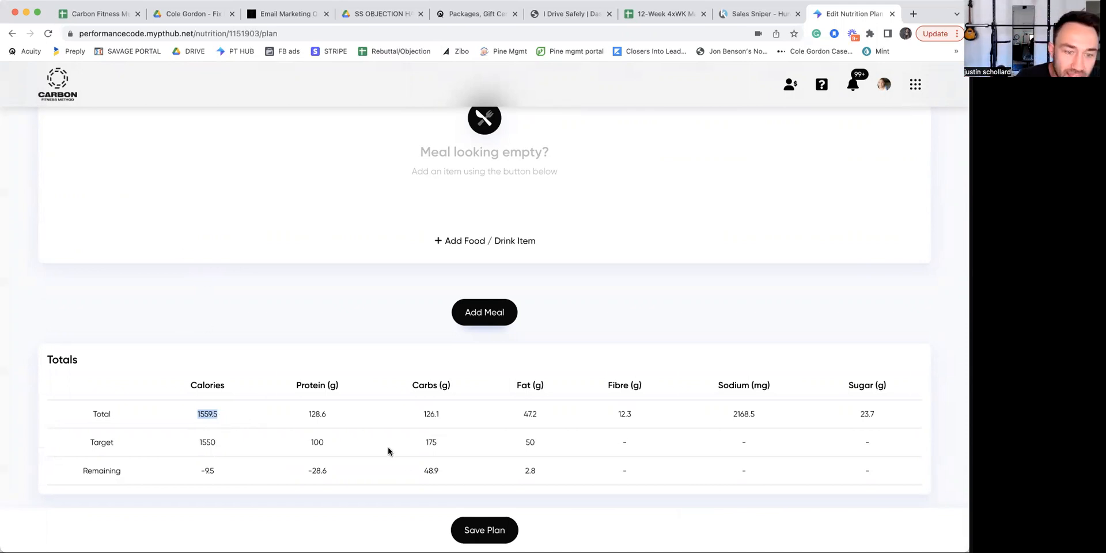
mouse_move(202, 434)
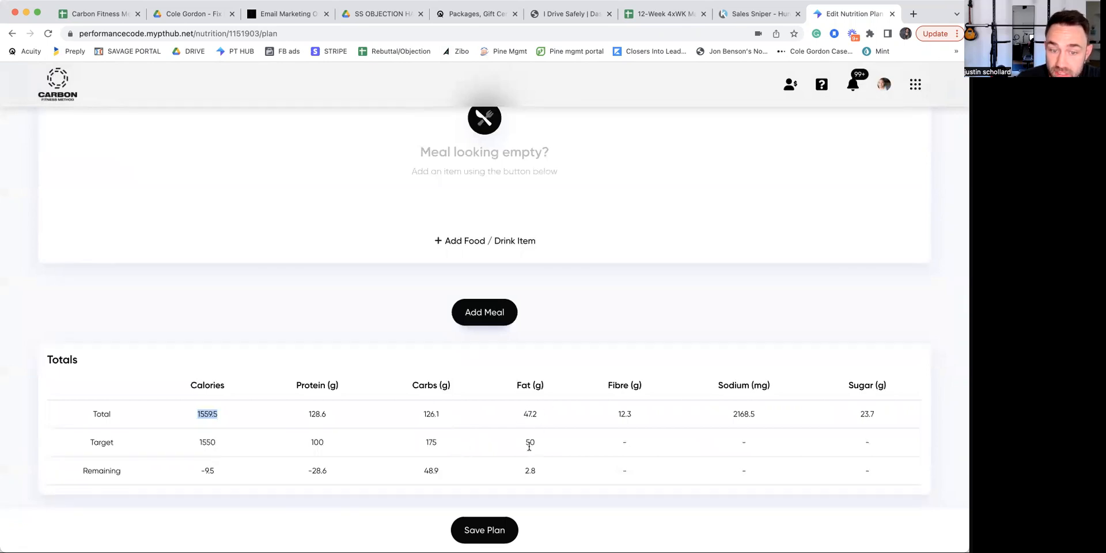
scroll(down, 3)
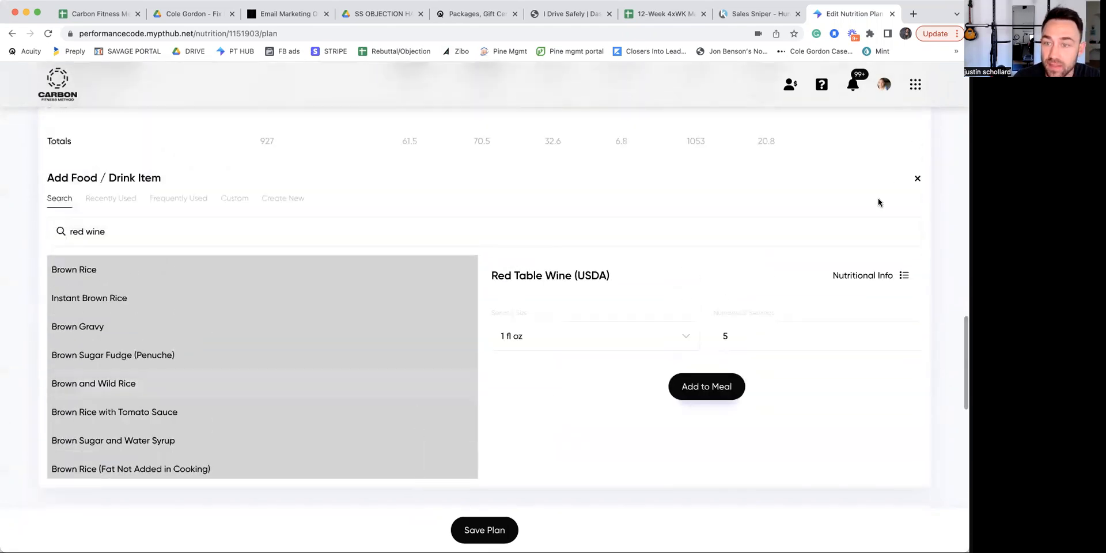
Close the dinner food search, keeping filet mignon, sides, cake and 5 fl oz red wine.
click(706, 386)
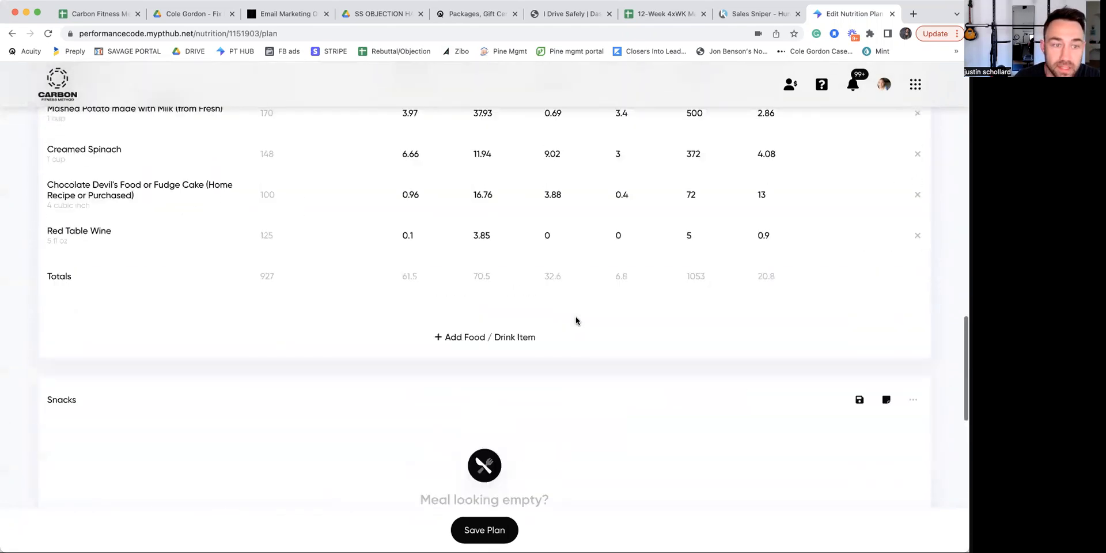
scroll(down, 3)
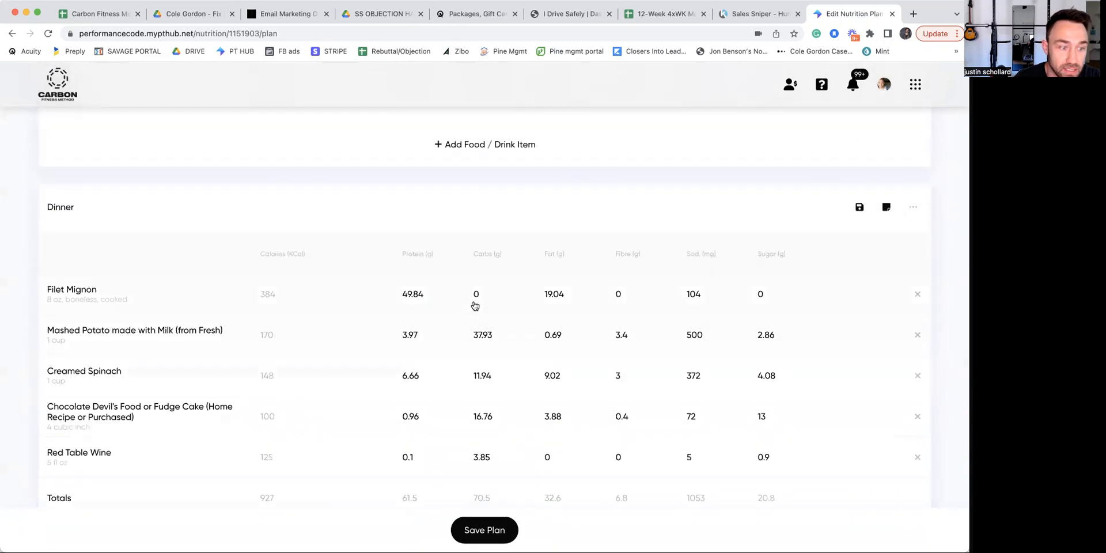
mouse_move(91, 310)
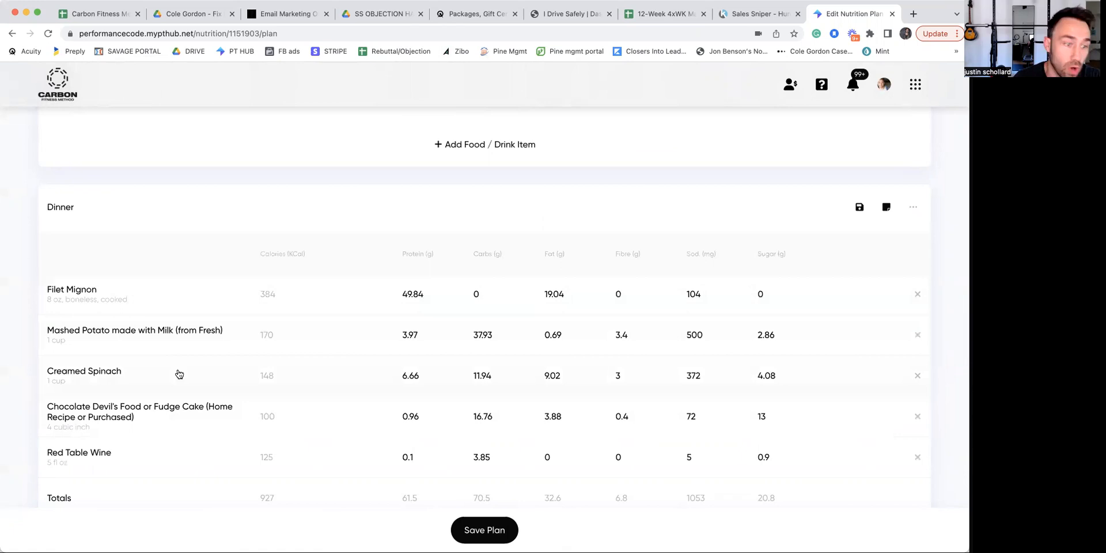
mouse_move(107, 347)
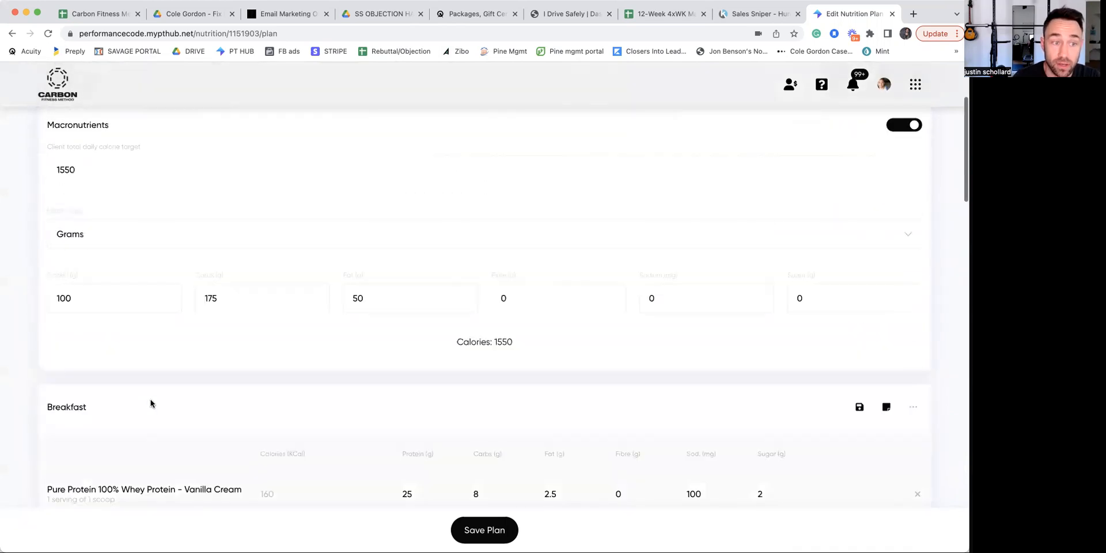
scroll(down, 3)
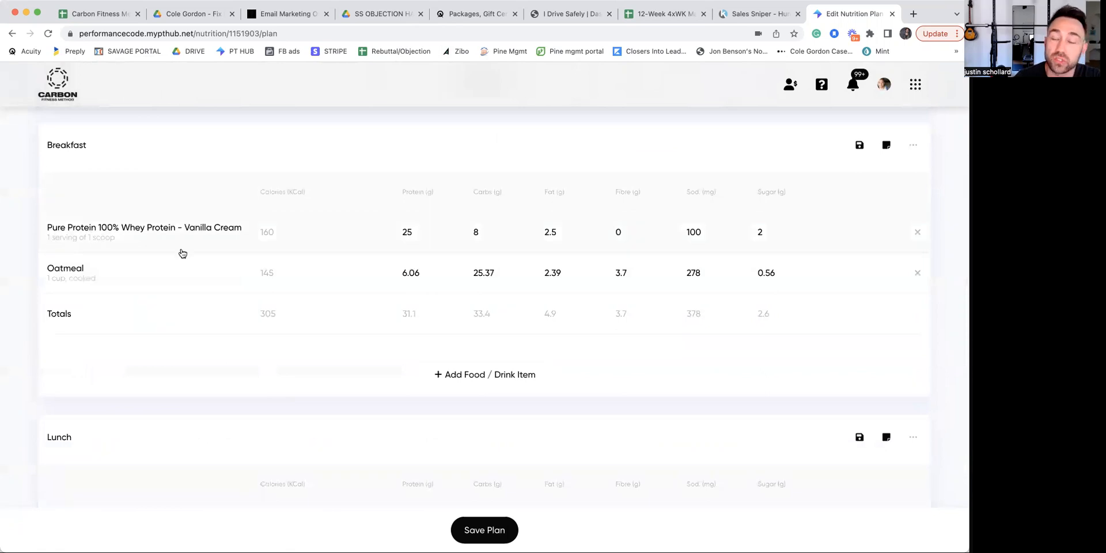
scroll(down, 3)
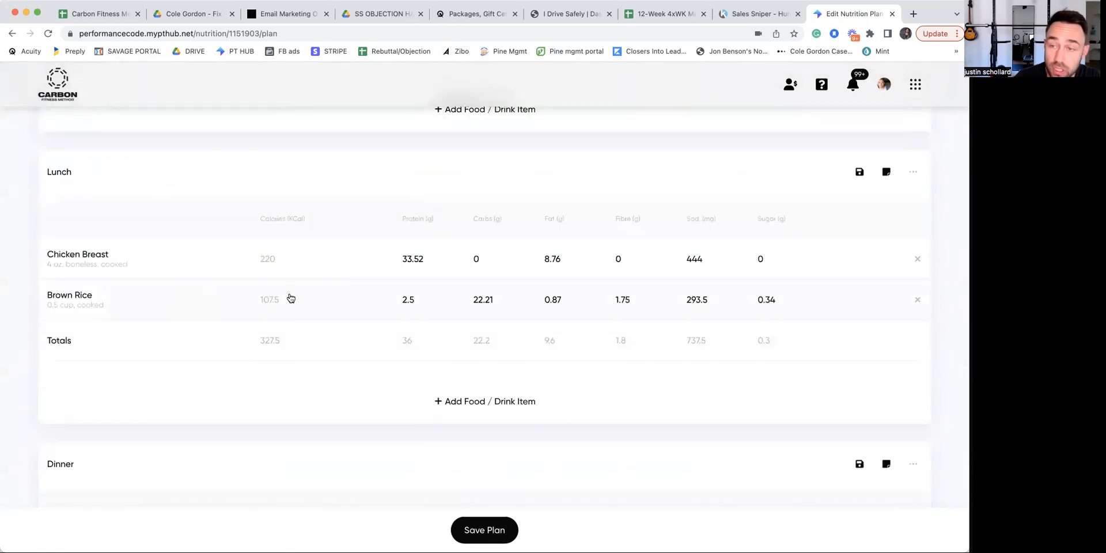
mouse_move(60, 266)
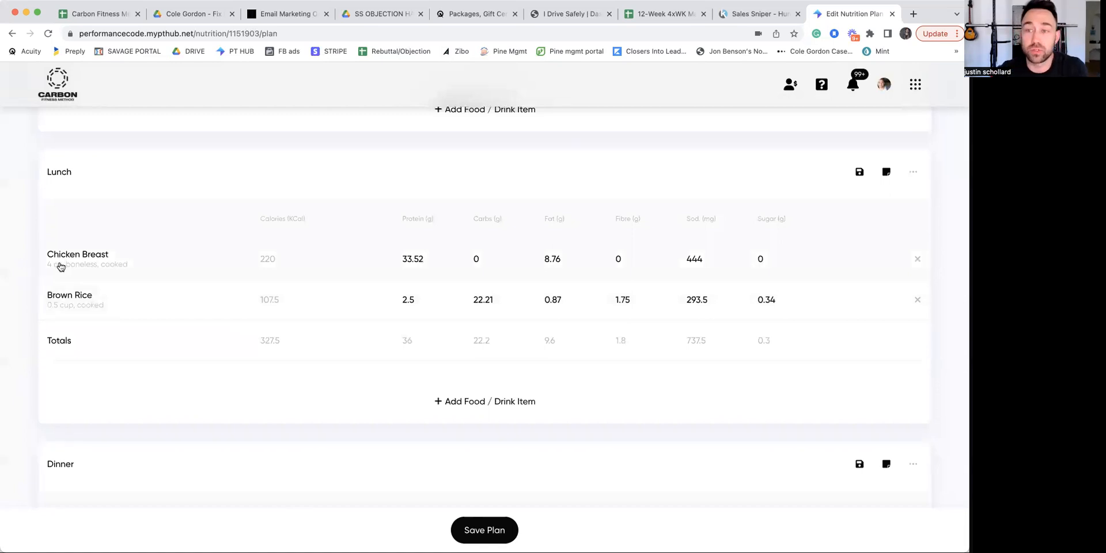
scroll(down, 3)
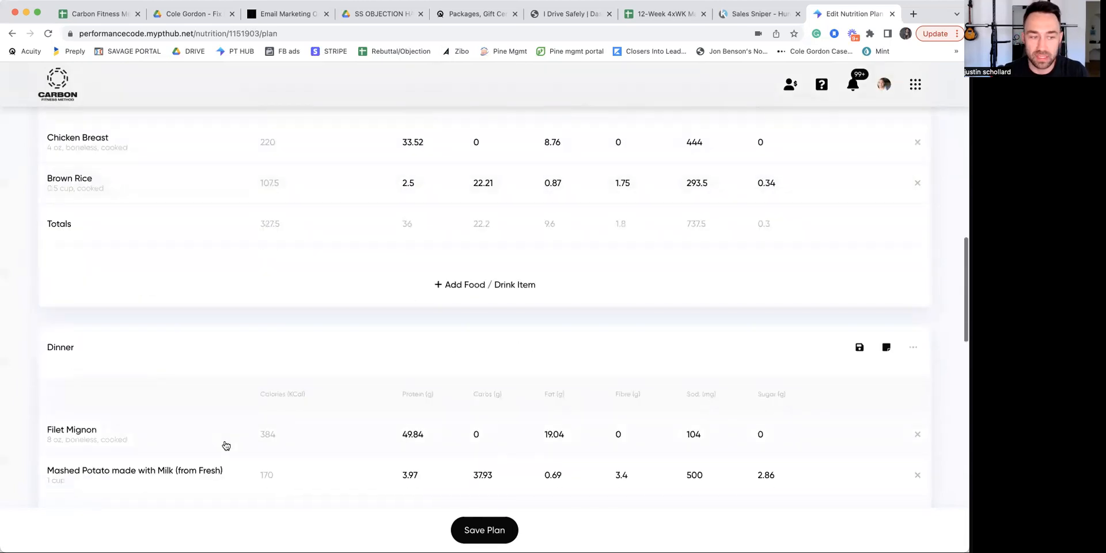
scroll(down, 3)
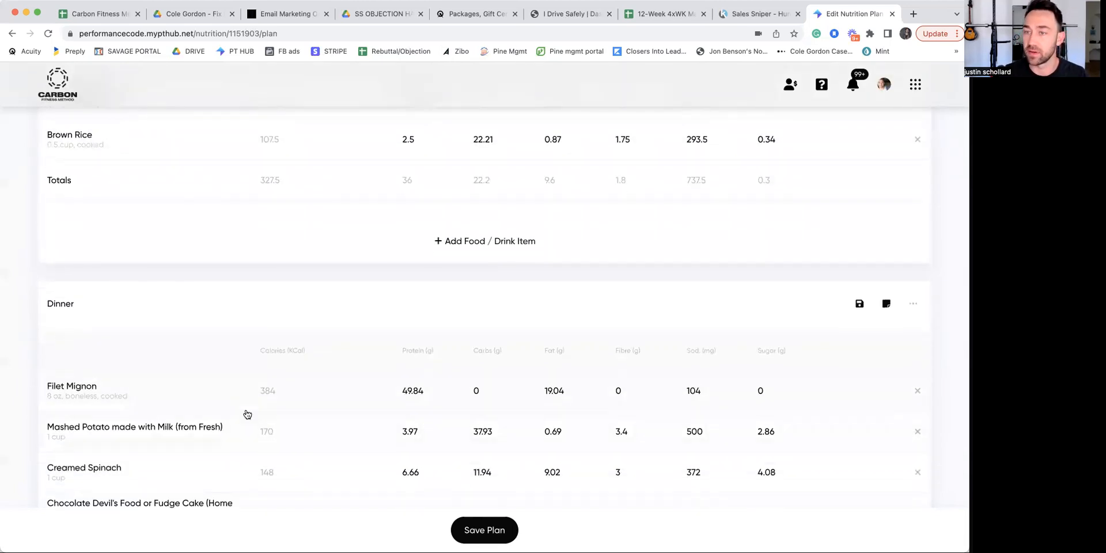
scroll(up, 3)
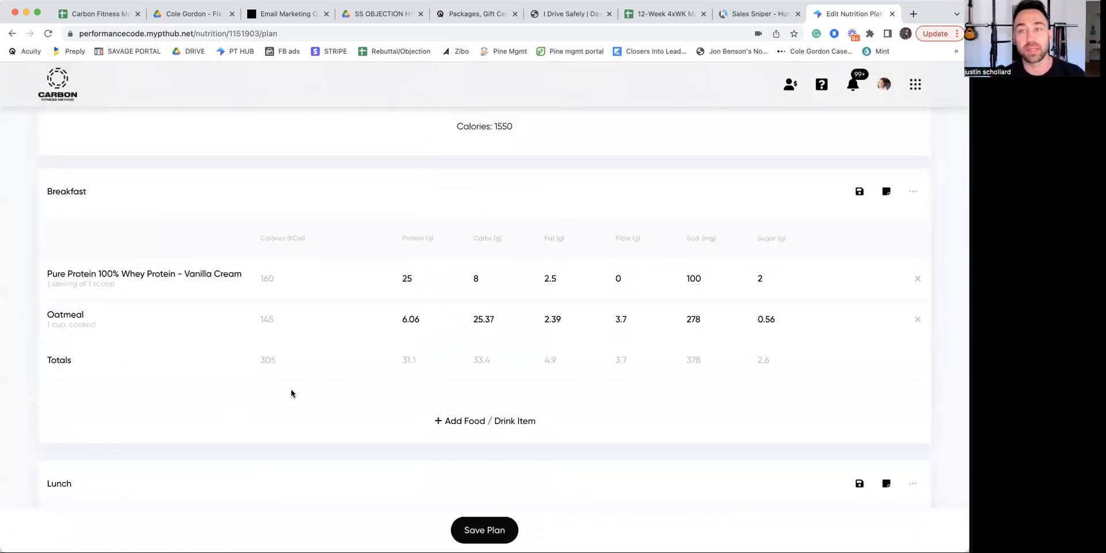
scroll(down, 3)
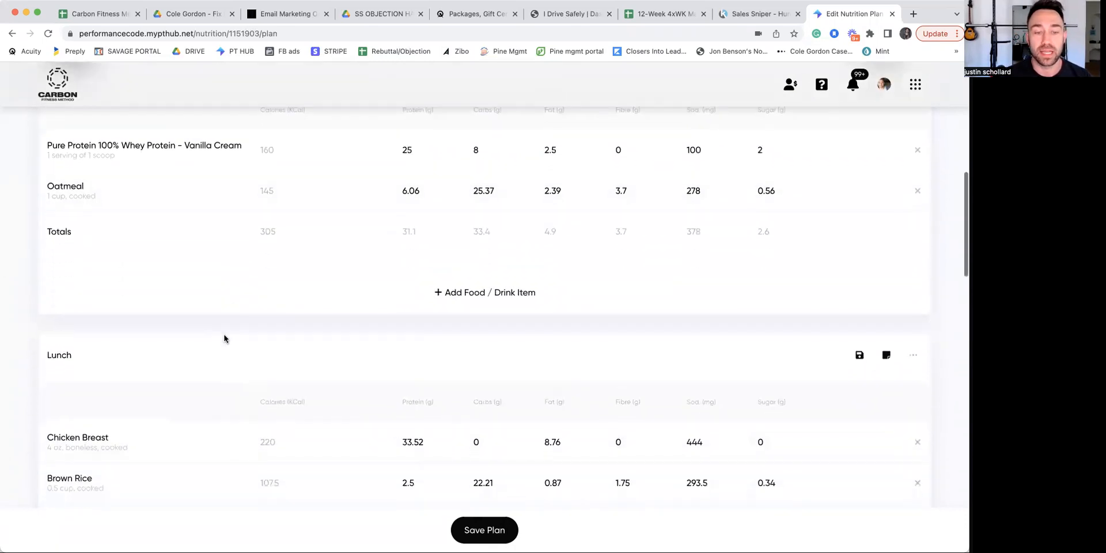
scroll(down, 3)
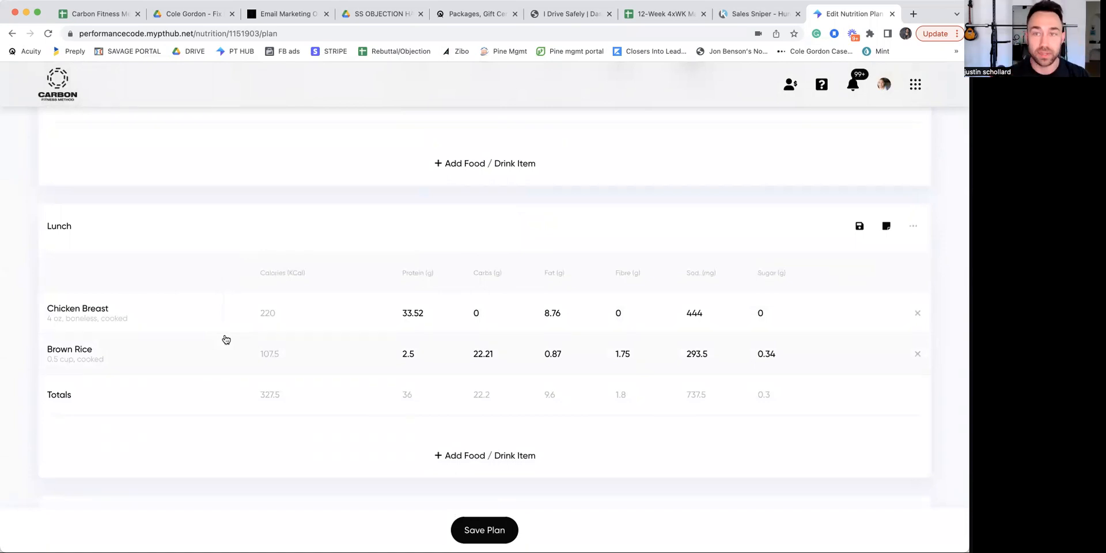
scroll(down, 3)
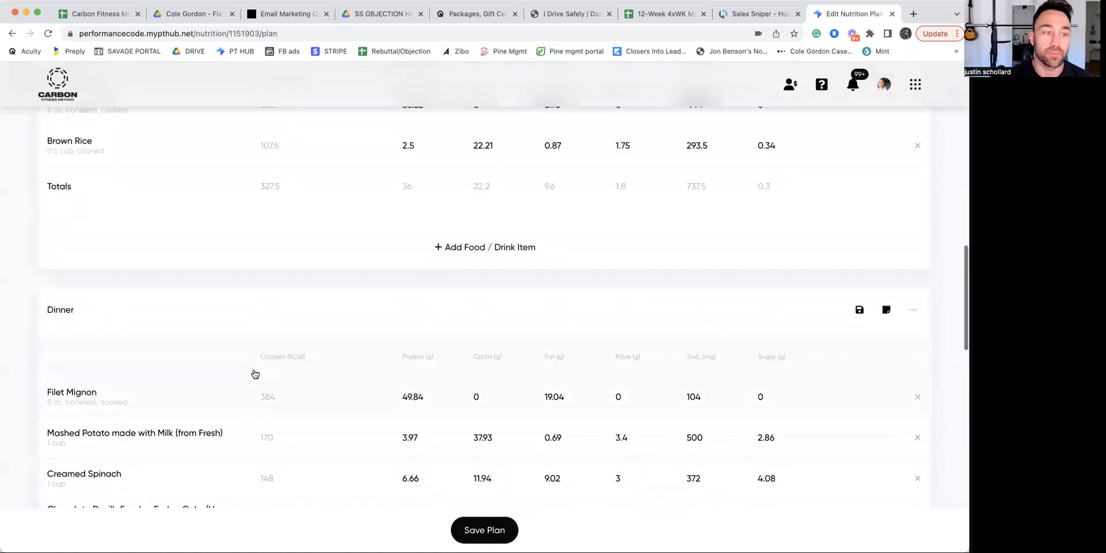
scroll(down, 3)
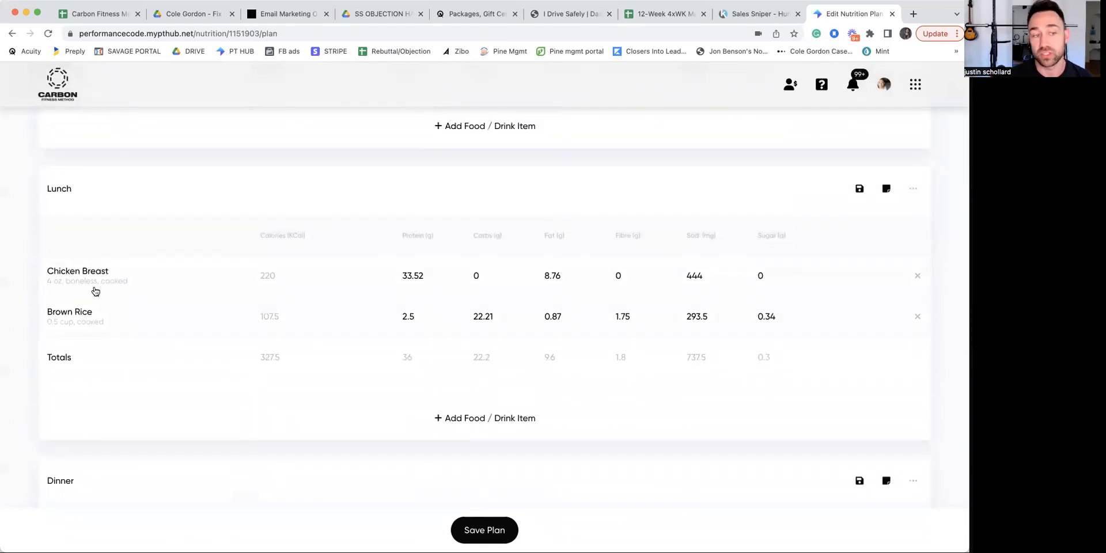
scroll(up, 3)
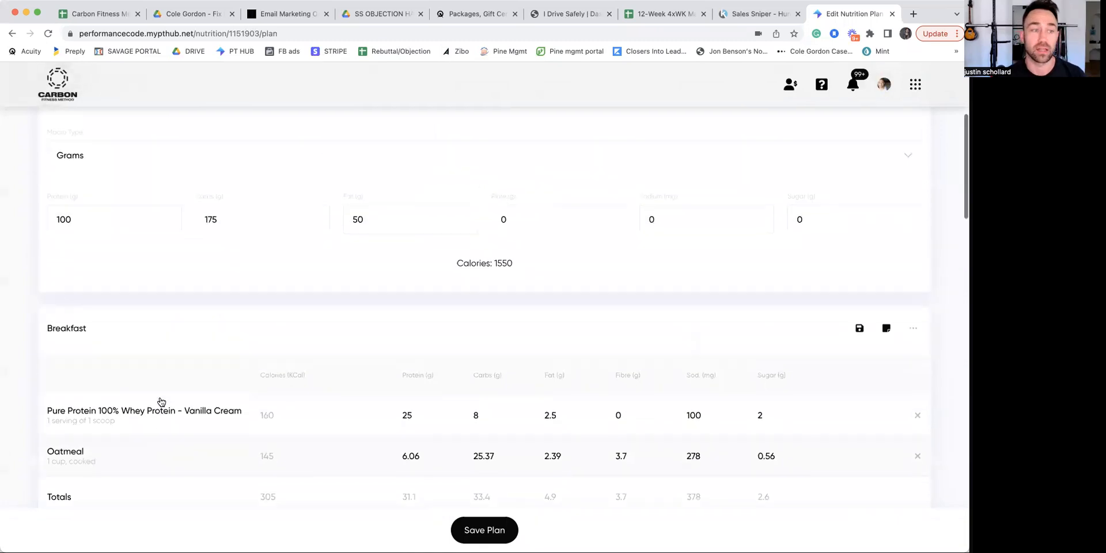
scroll(down, 3)
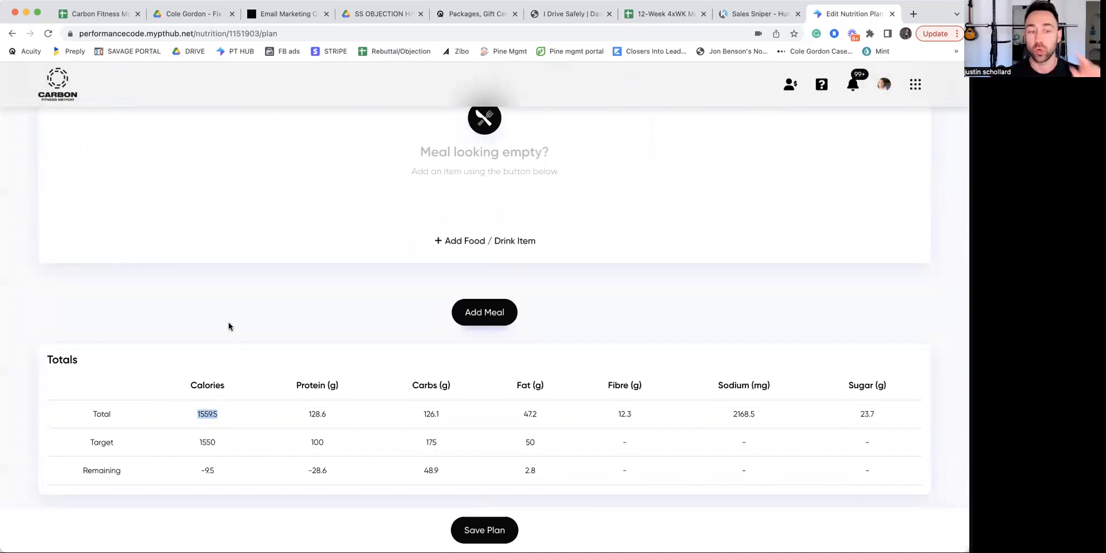
mouse_move(222, 418)
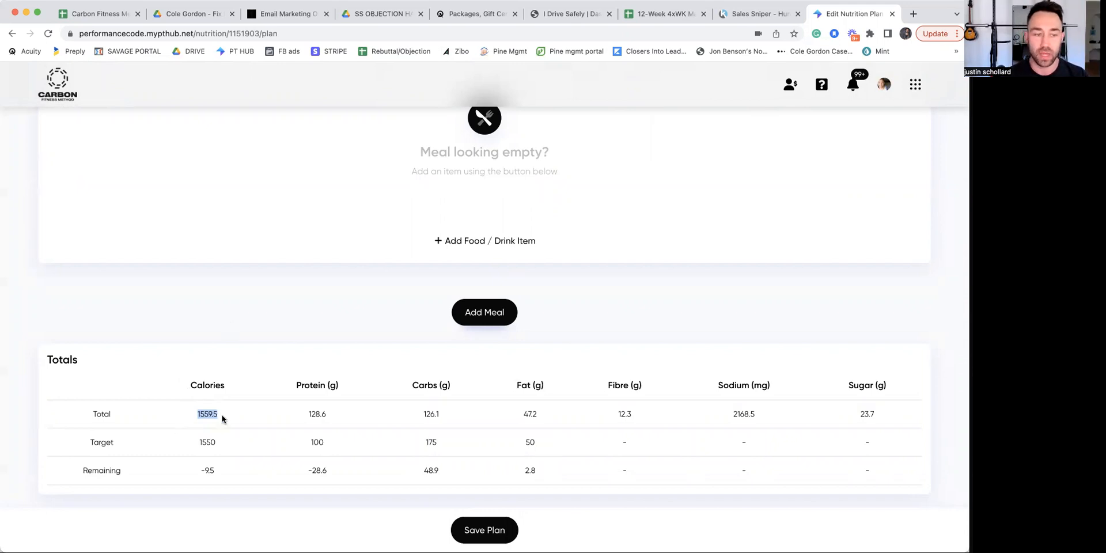